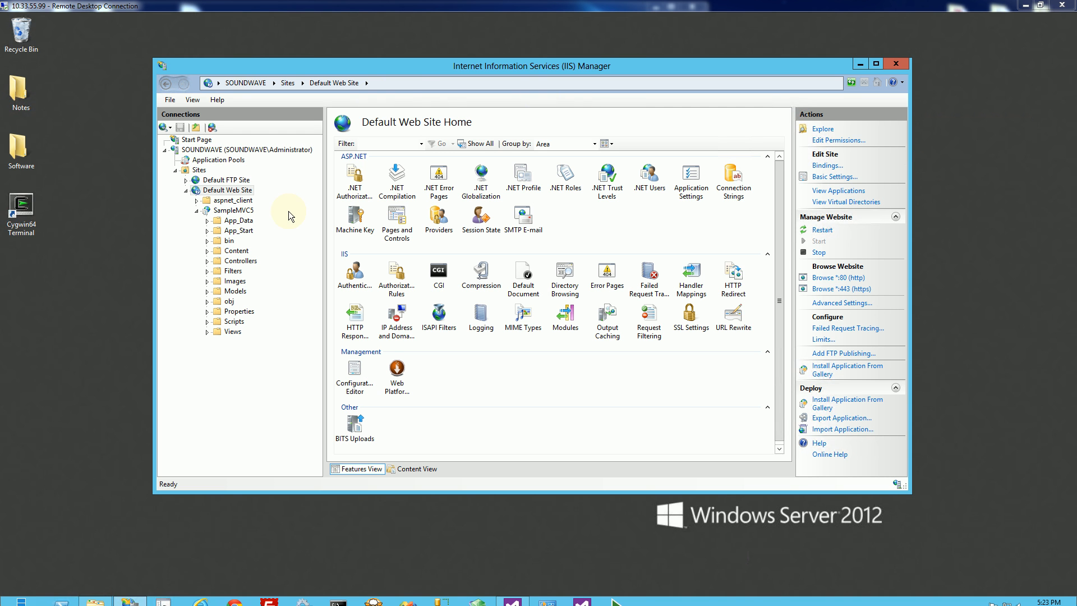
- Select the SampleMVC5 node under Default Web Site to show its feature icons
click(234, 210)
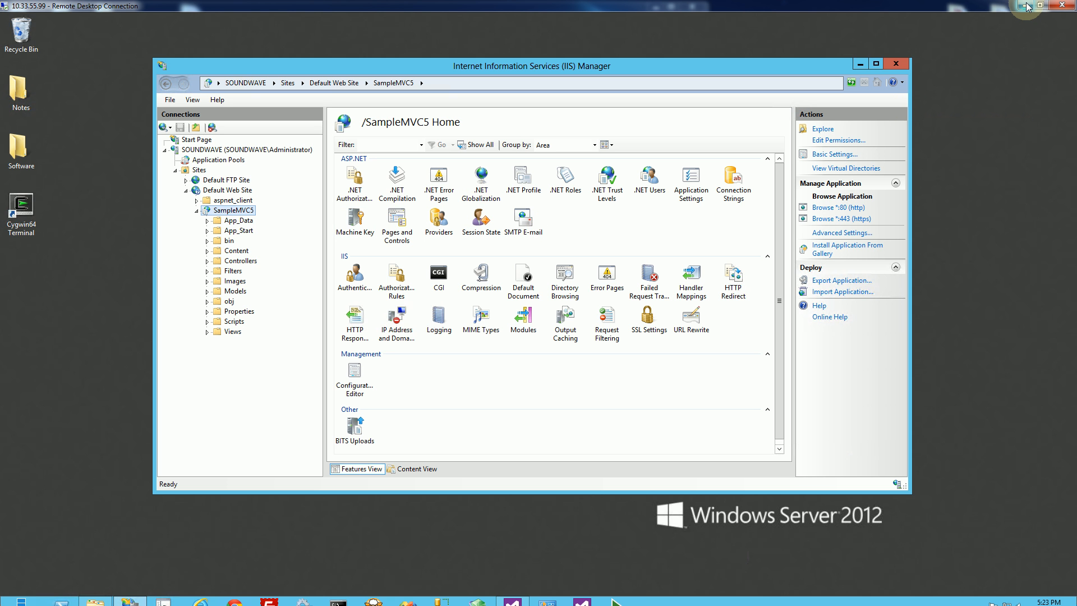
mouse_move(1020, 7)
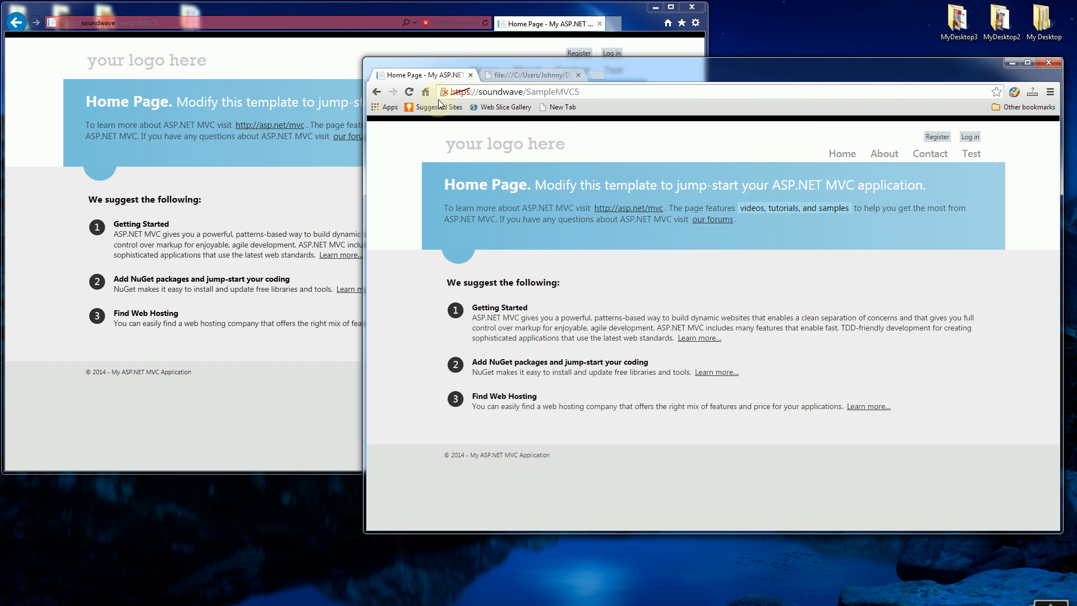
mouse_move(491, 107)
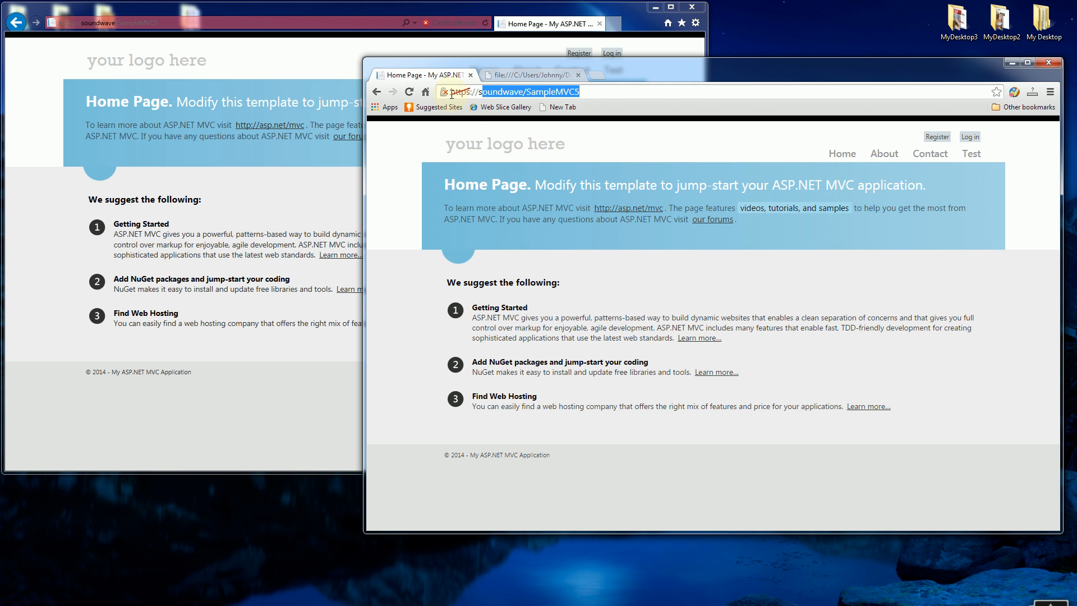
click(445, 92)
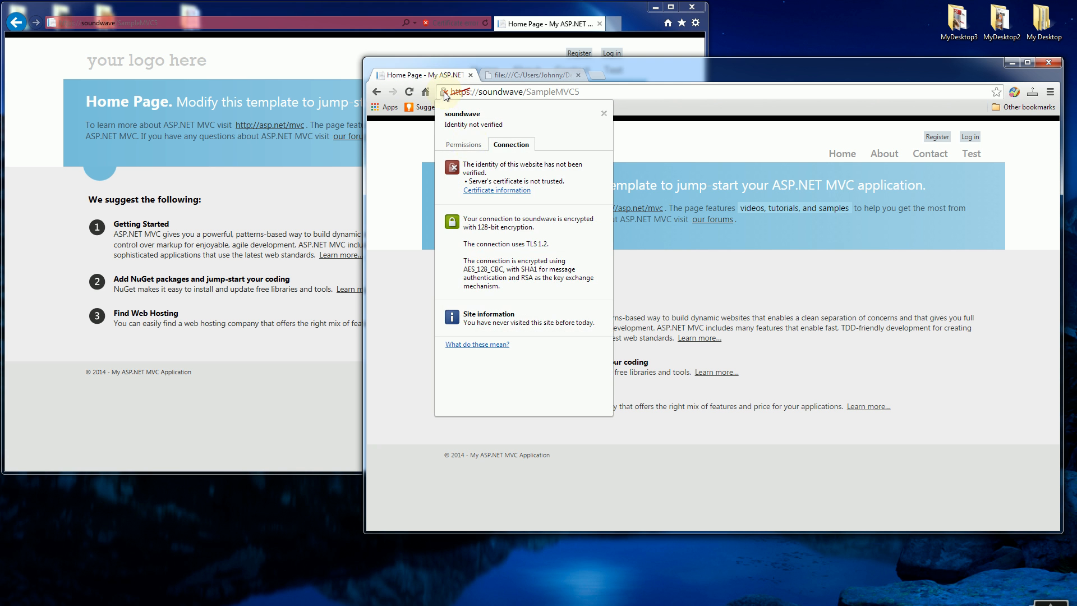
mouse_move(479, 130)
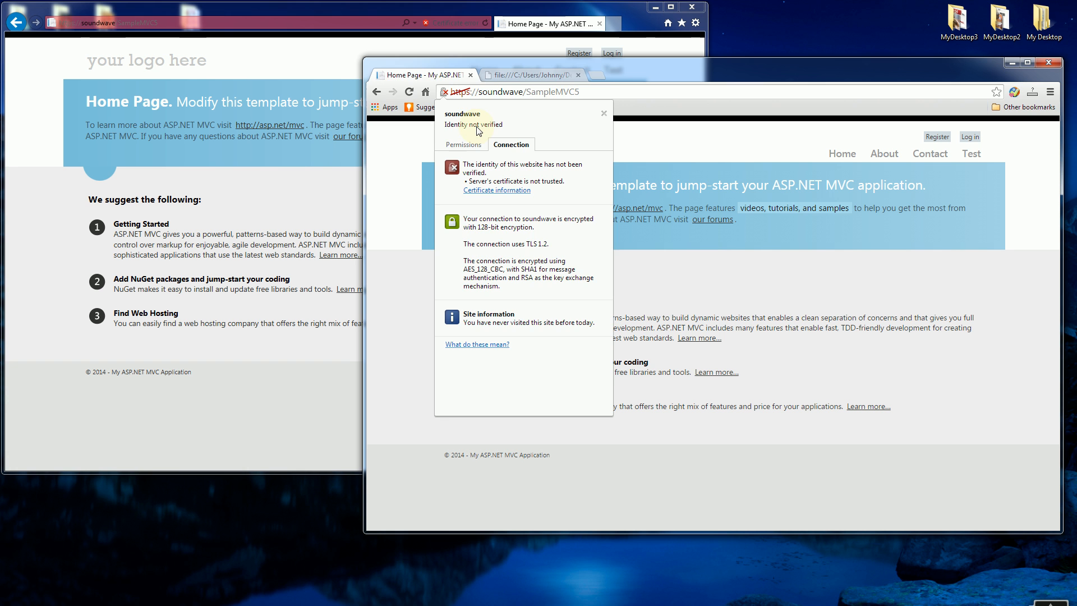
click(496, 189)
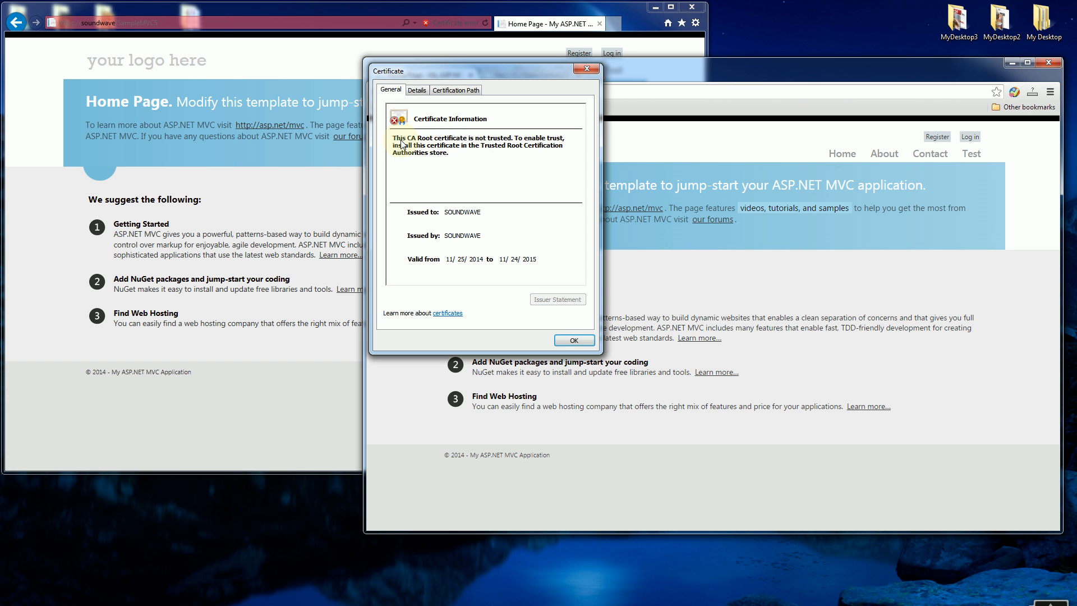
mouse_move(487, 160)
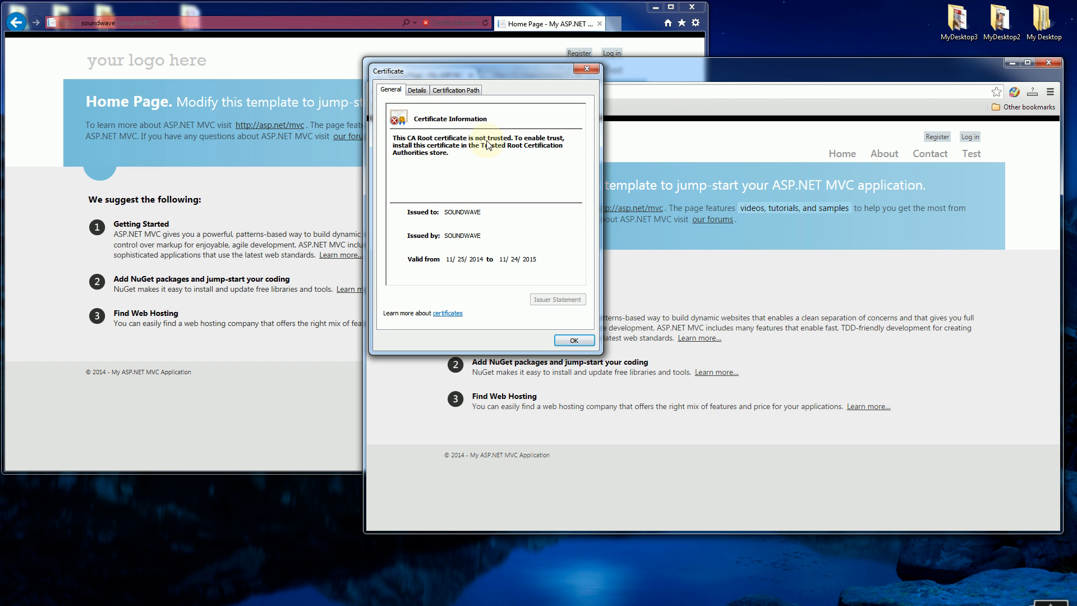
click(574, 340)
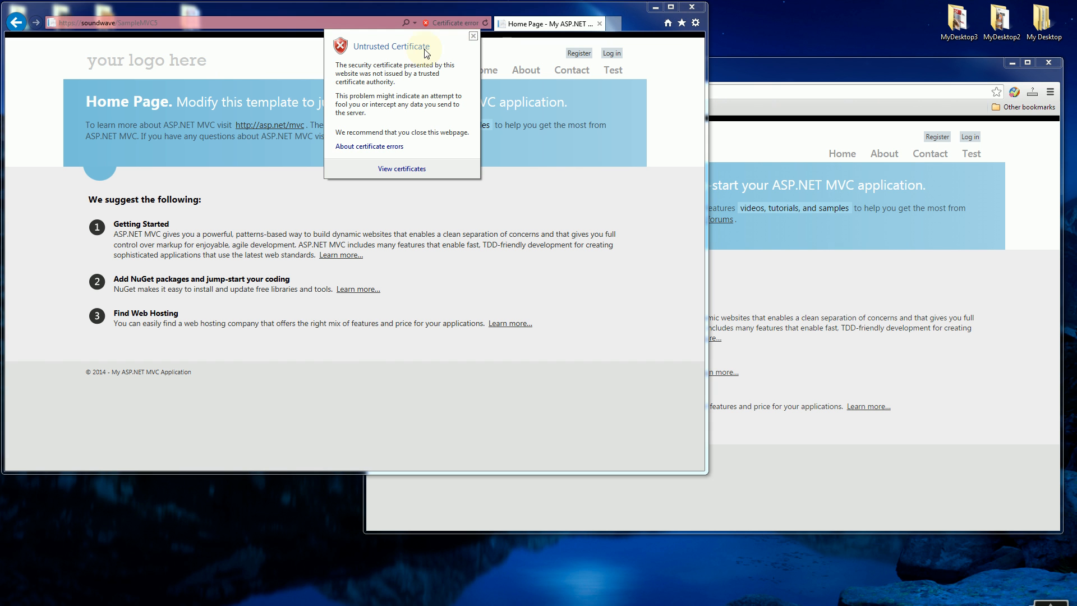
- Close the certificate error popup on the soundwave home page in Internet Explorer
click(471, 36)
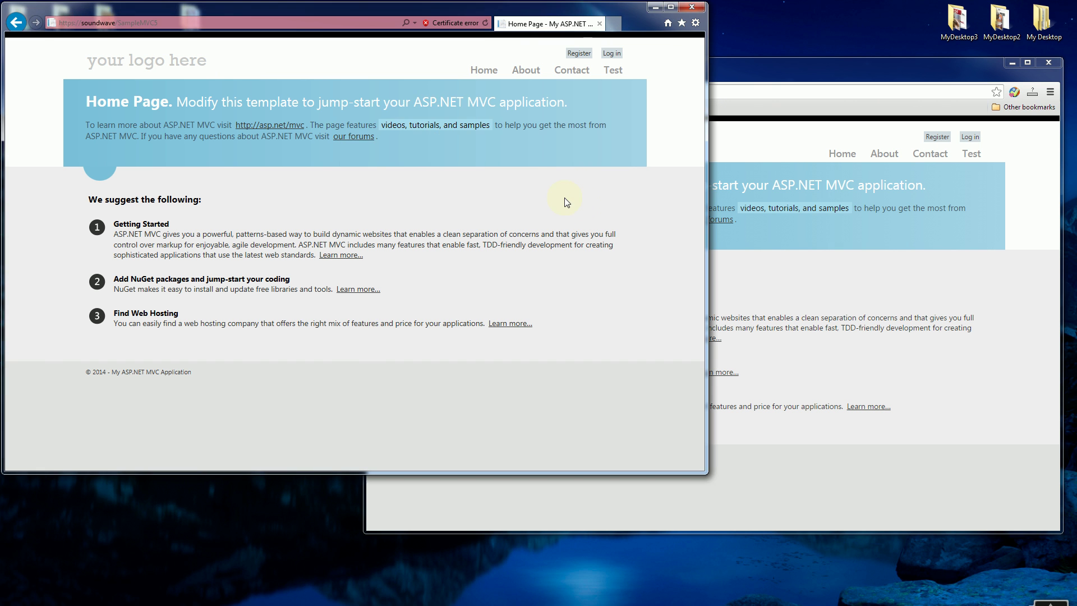
mouse_move(741, 148)
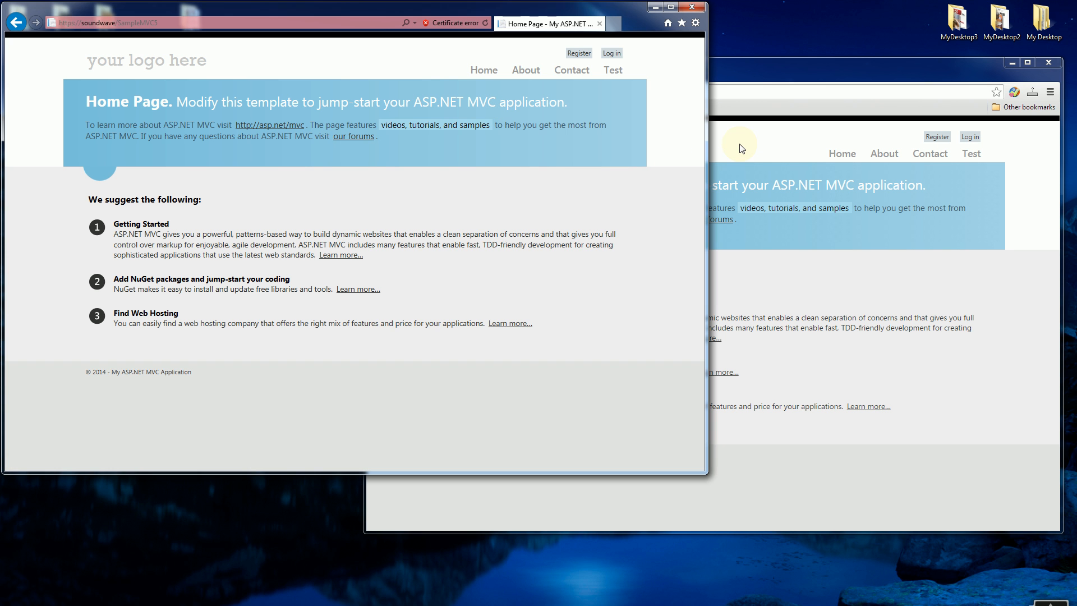
mouse_move(748, 78)
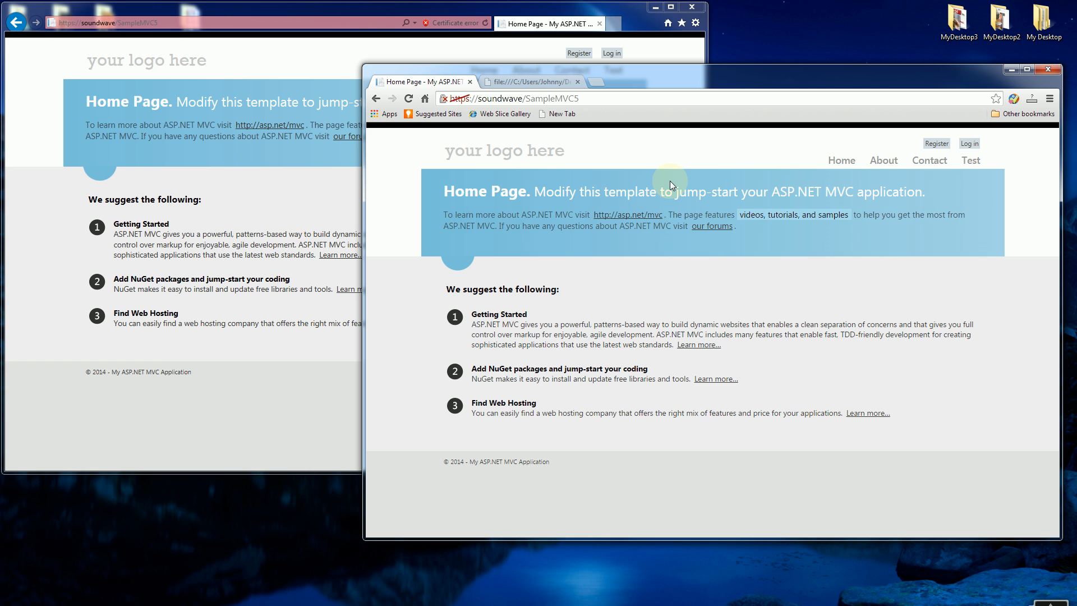
mouse_move(707, 285)
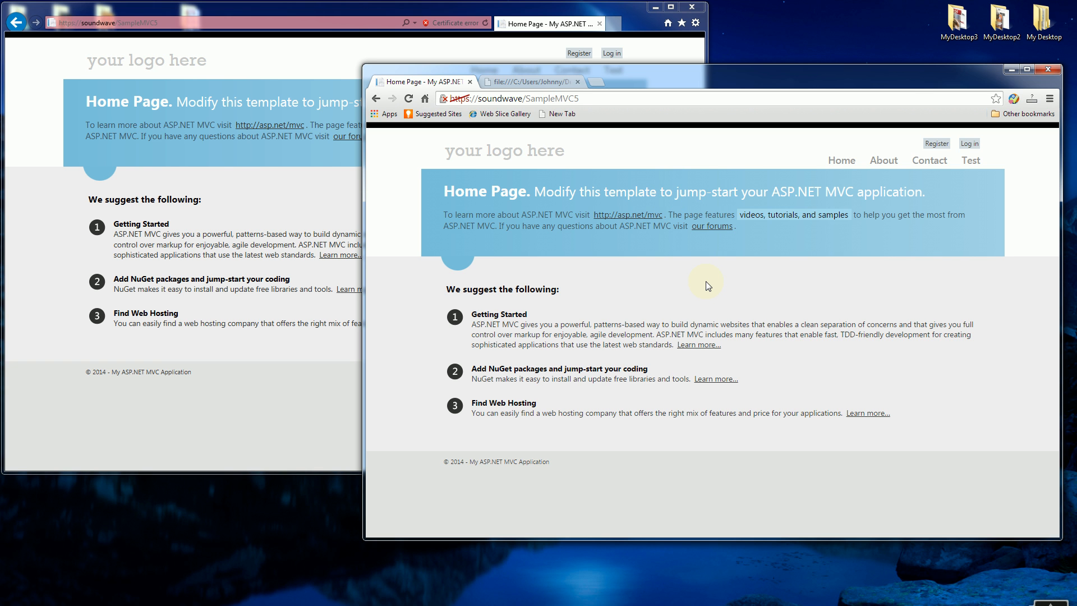
mouse_move(702, 285)
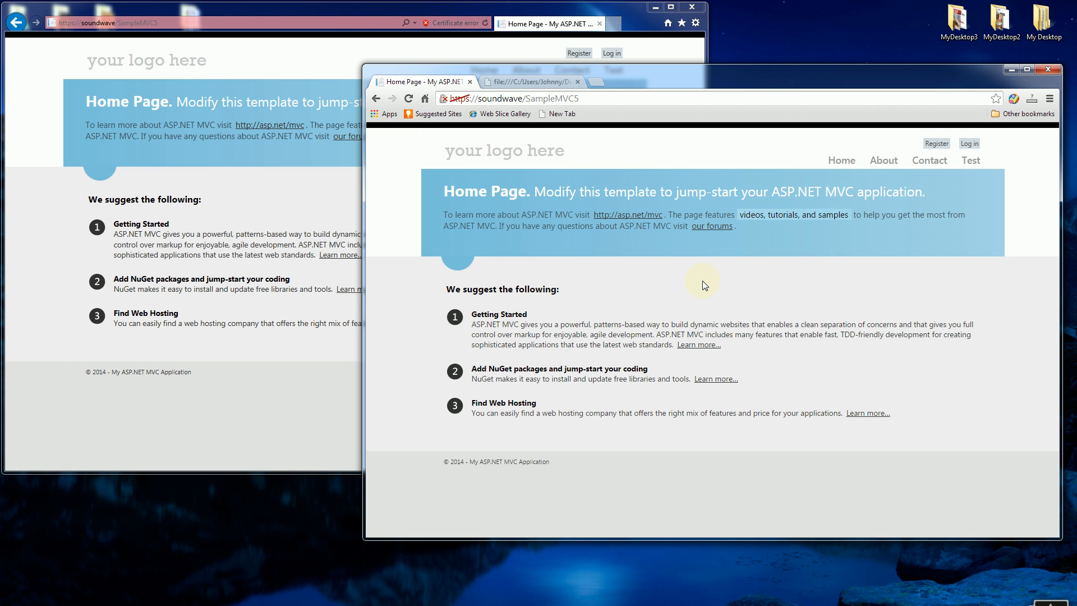
mouse_move(583, 283)
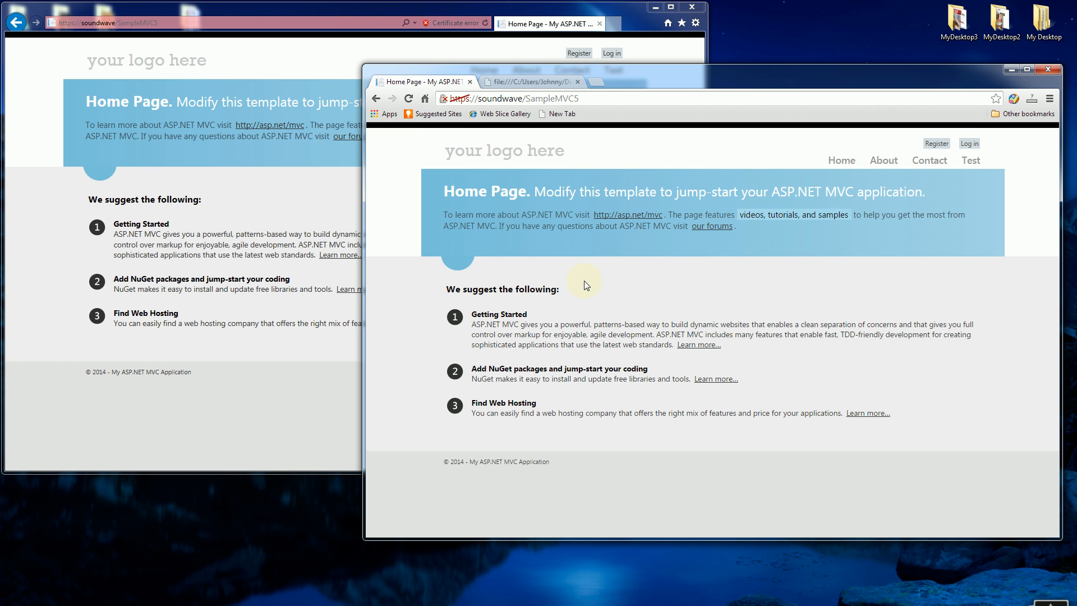
mouse_move(444, 101)
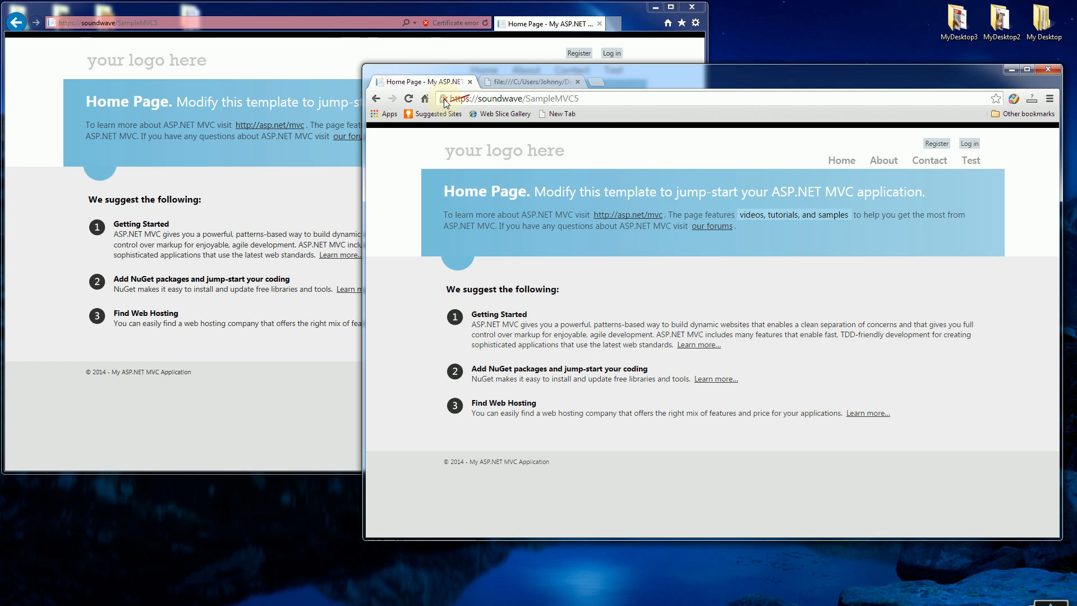
- View the soundwave site's certificate information from Chrome's crossed-out lock
click(444, 98)
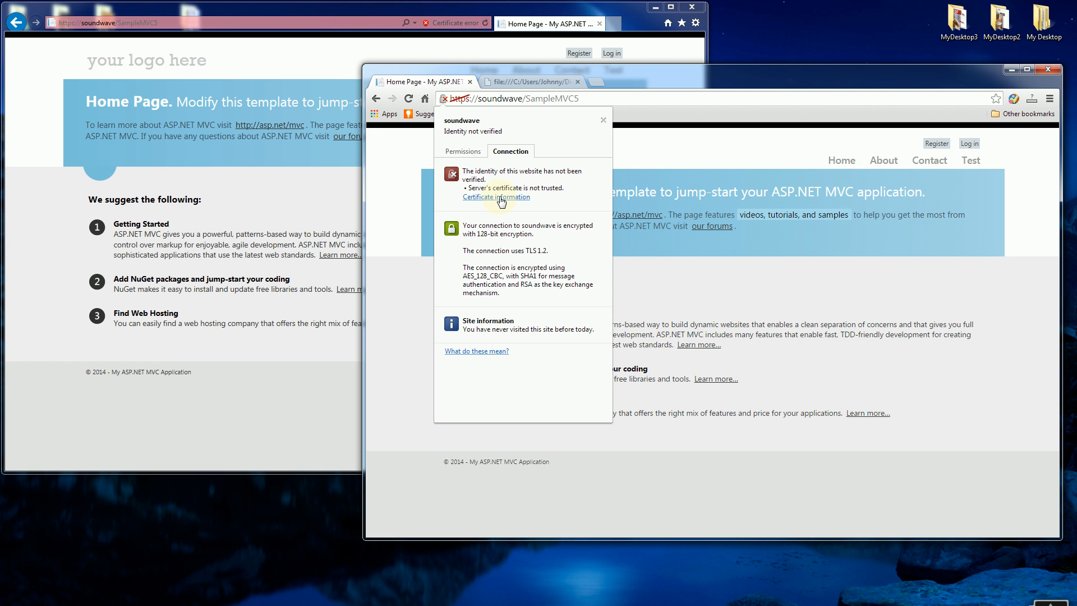
click(496, 196)
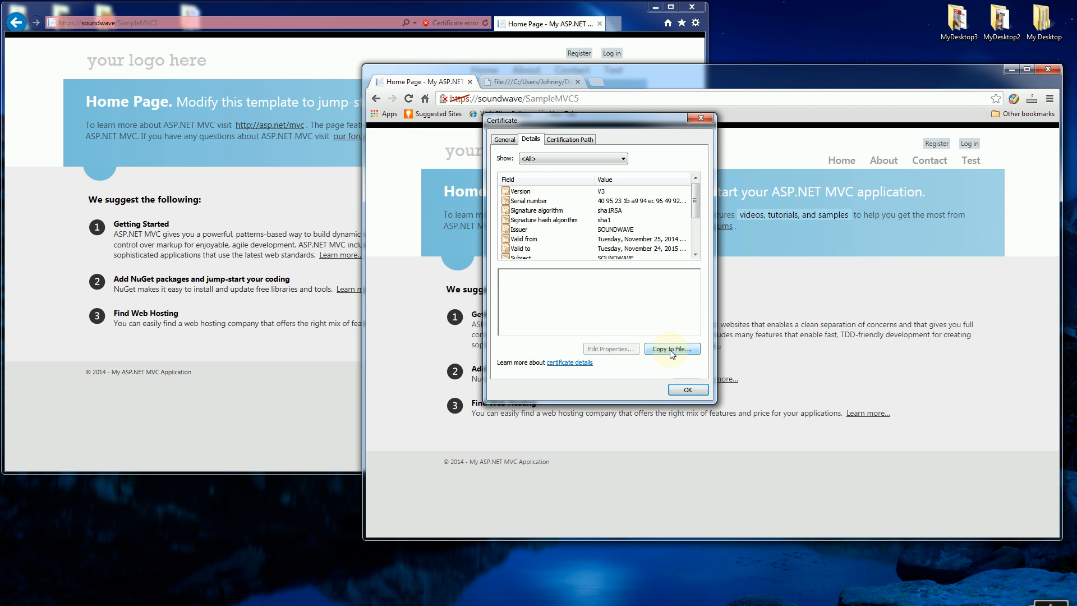
- Start the export wizard choosing PKCS #7 format with all certificates in the certification path
click(672, 348)
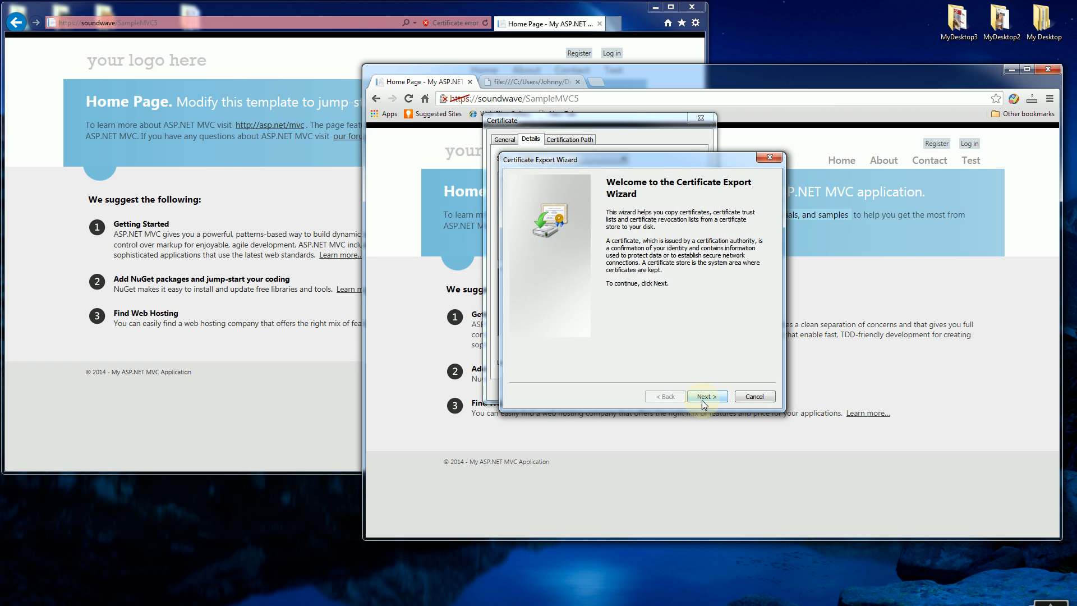
click(706, 396)
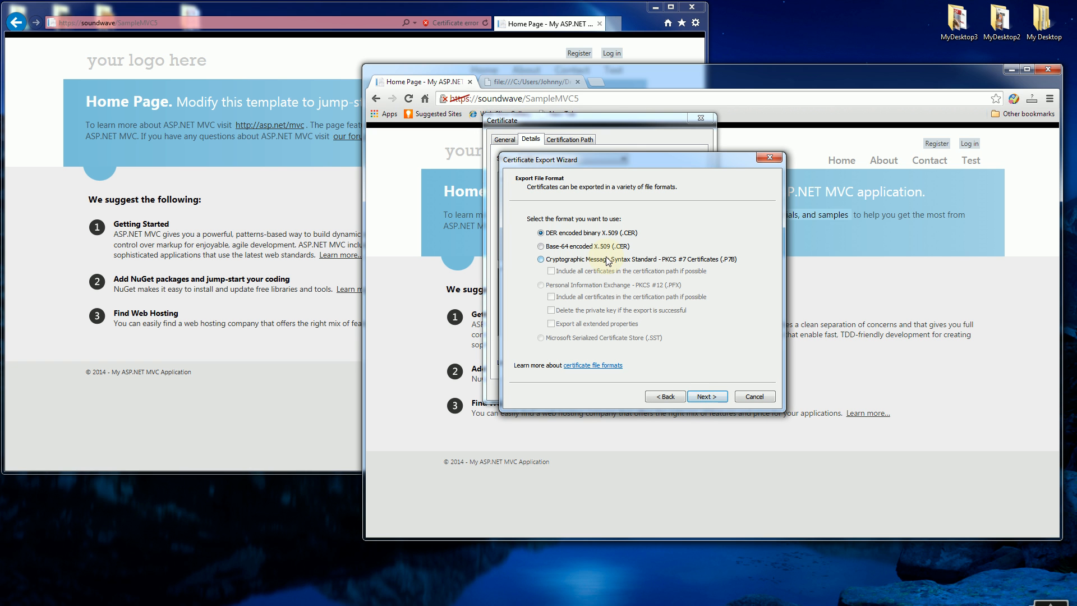
click(541, 259)
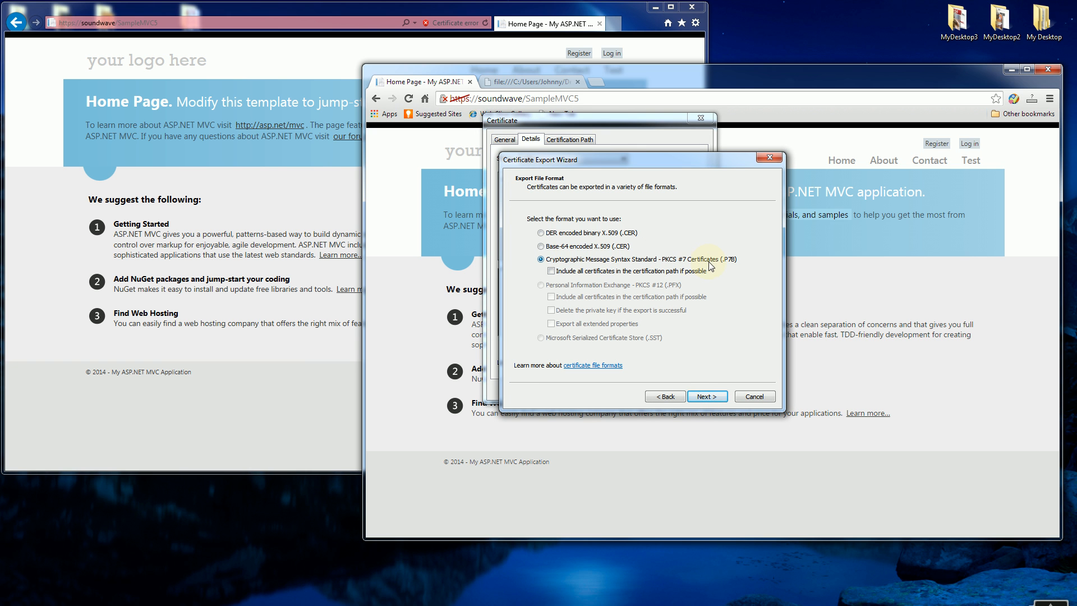
click(551, 270)
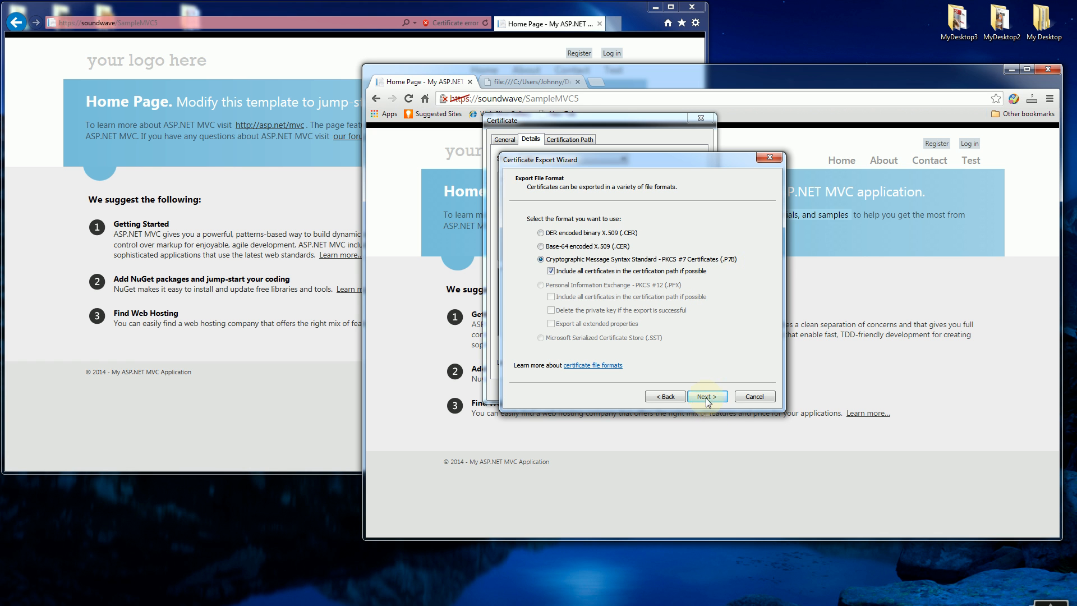
click(707, 396)
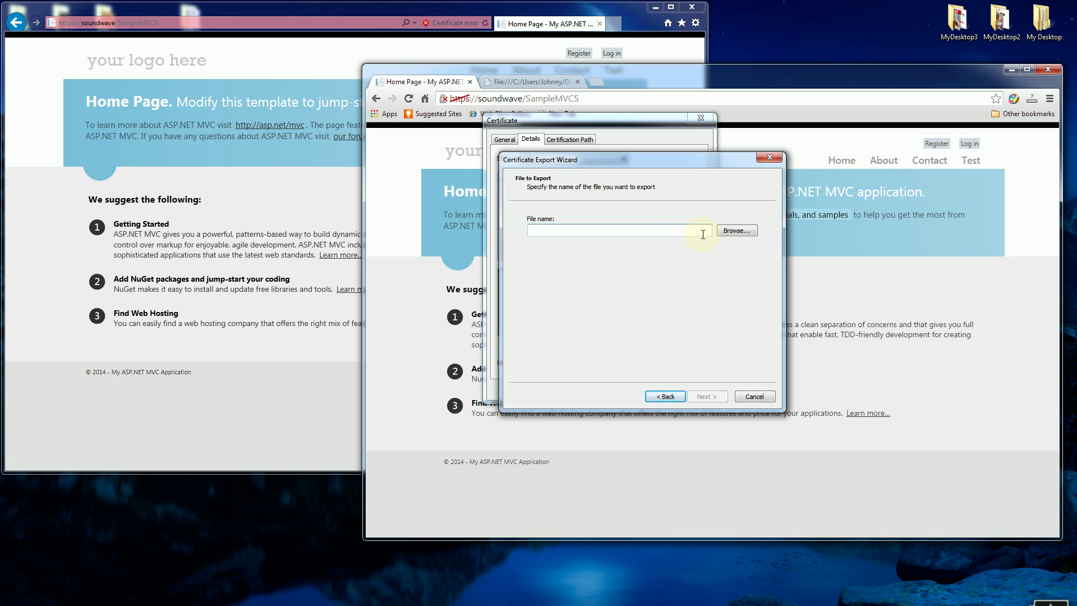
- Save the export as C:\Temp\Junk\SOUNDWAVE.p7b, finish the wizard and close the certificate
click(736, 230)
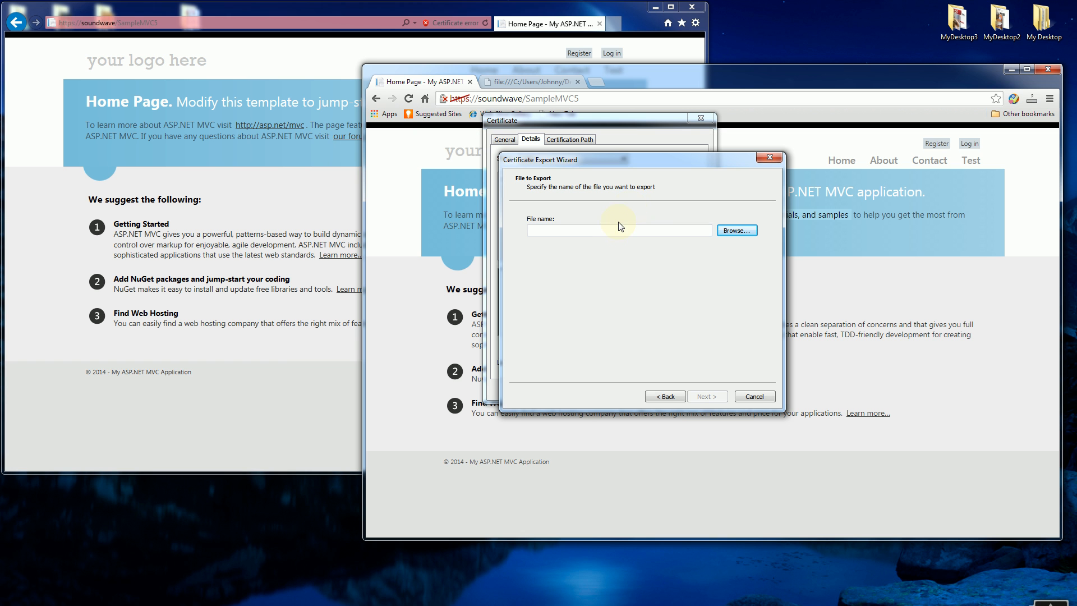
text(c:\)
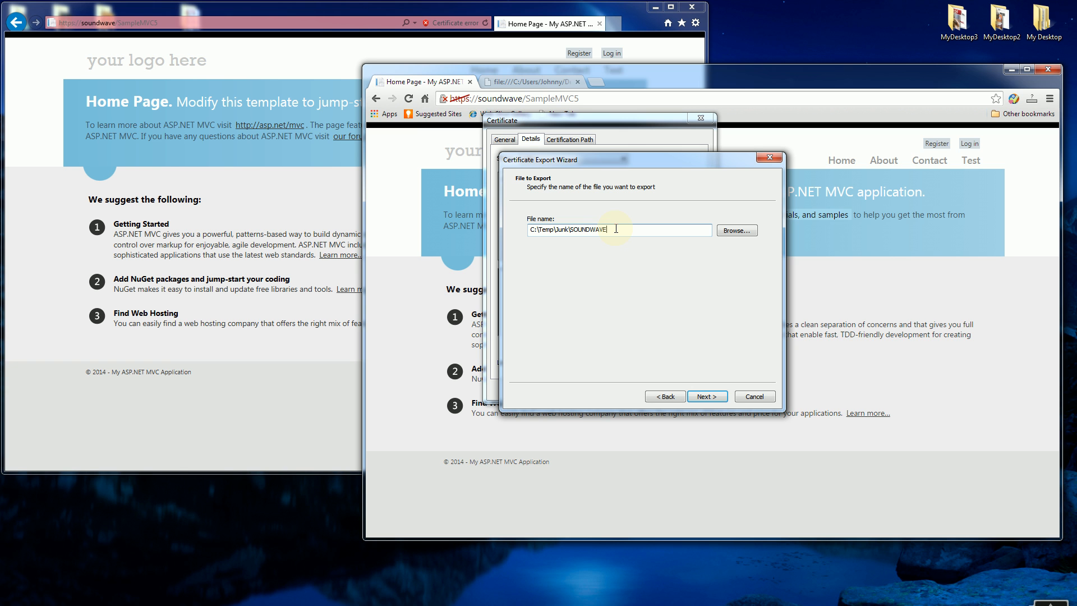
text(.p7b)
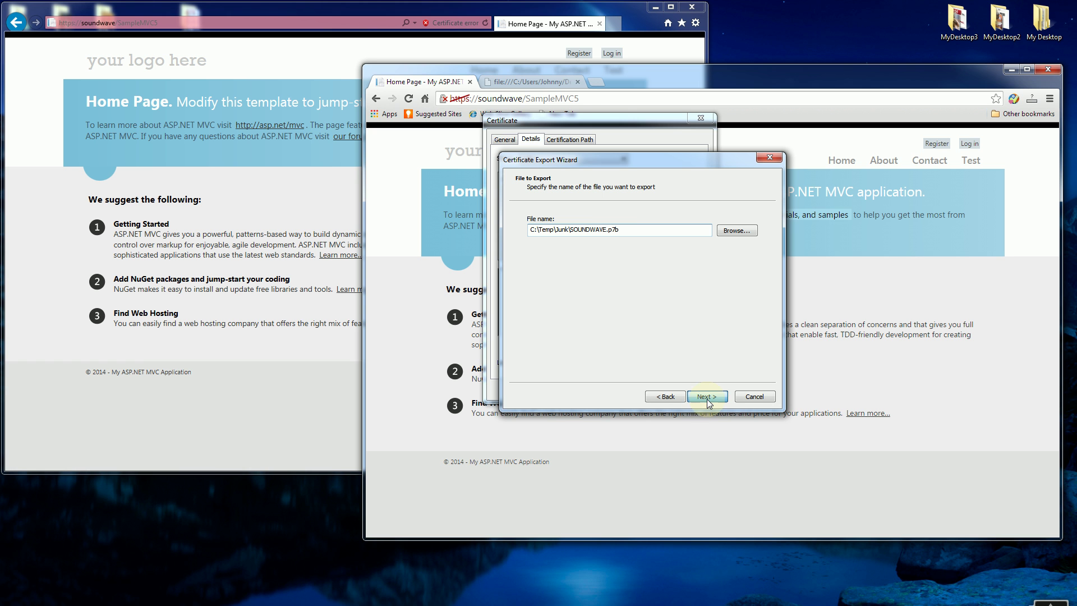
click(707, 396)
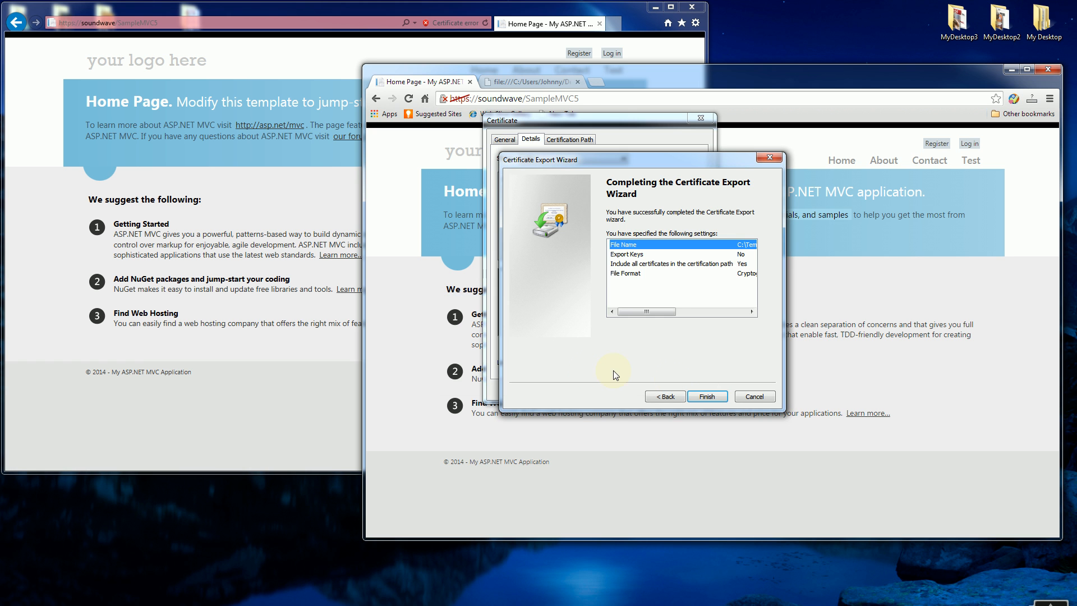
click(707, 396)
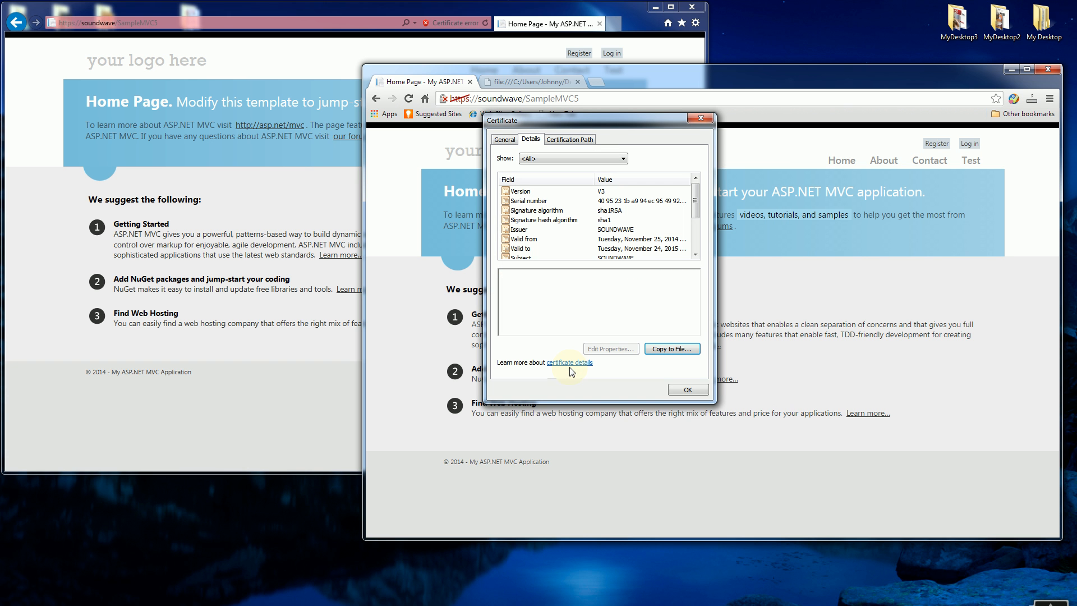
mouse_move(700, 118)
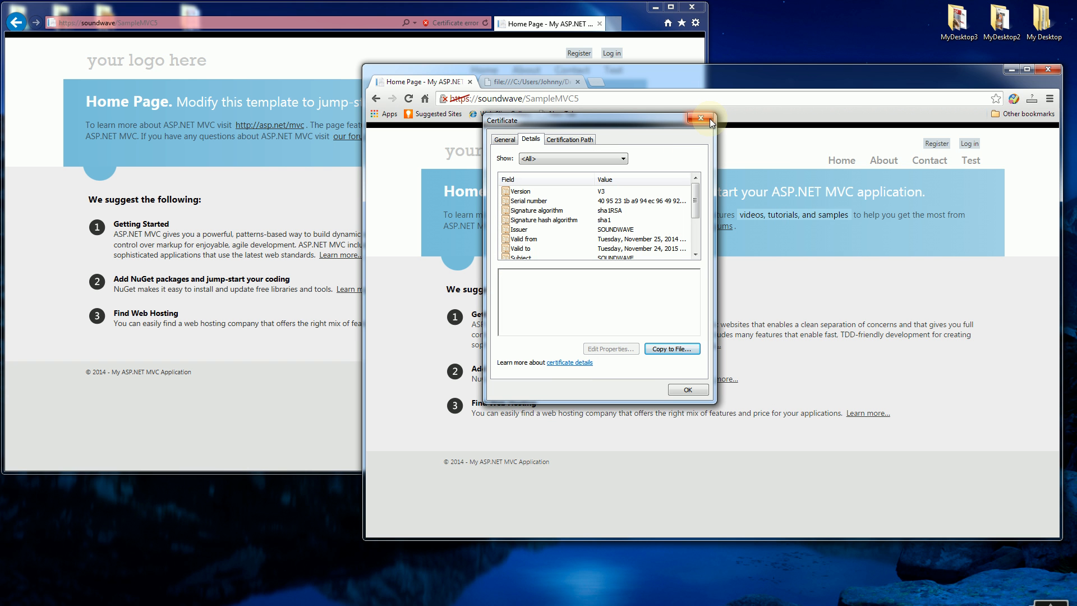
click(700, 119)
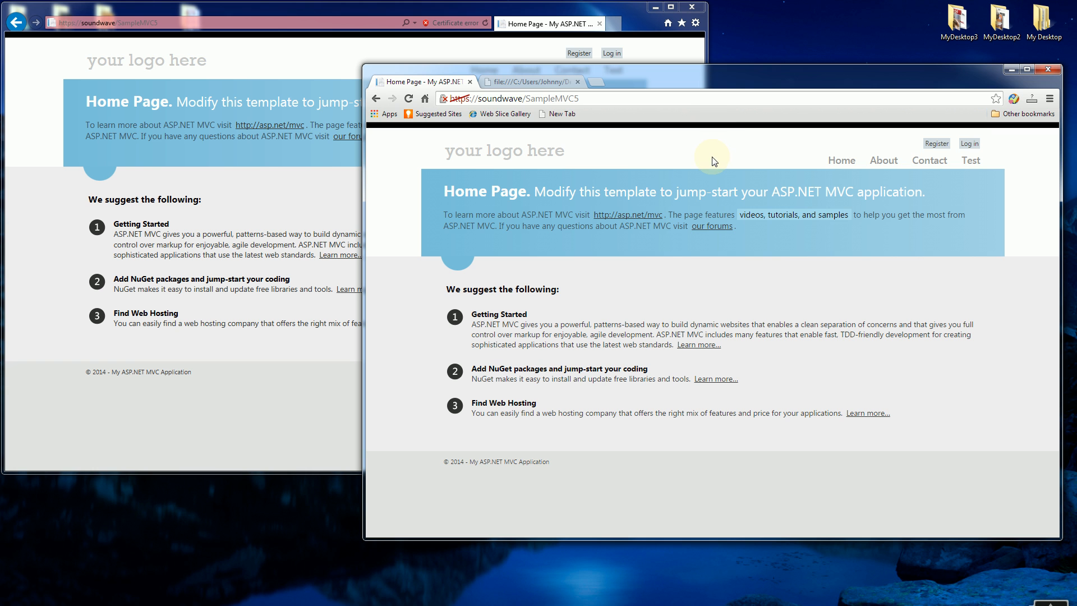
mouse_move(468, 466)
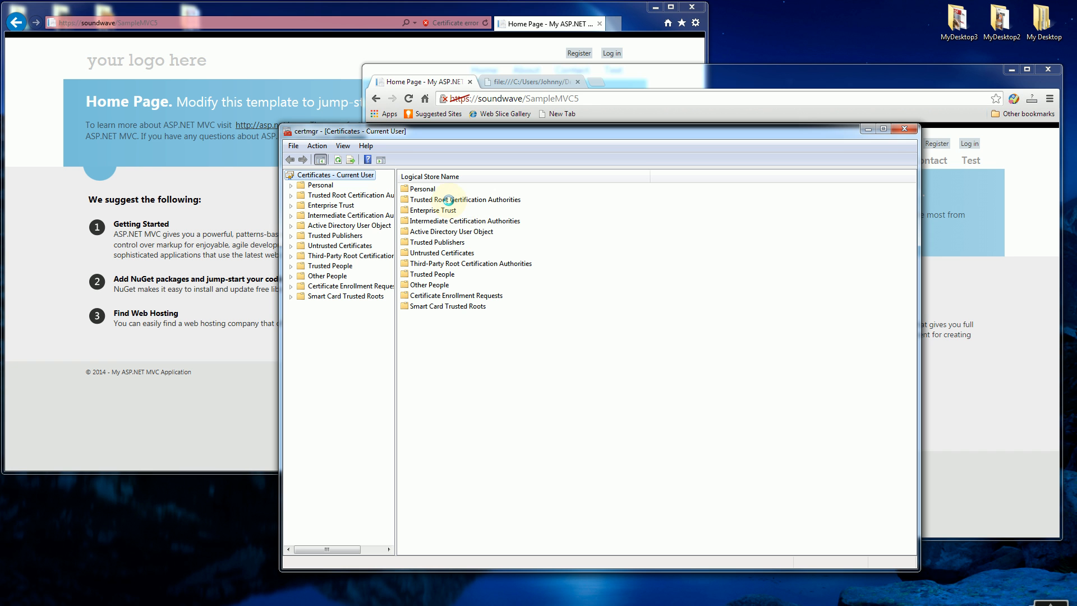
- Browse the Certificates folder of Trusted Root Certification Authorities and bring up its All Tasks menu
click(465, 199)
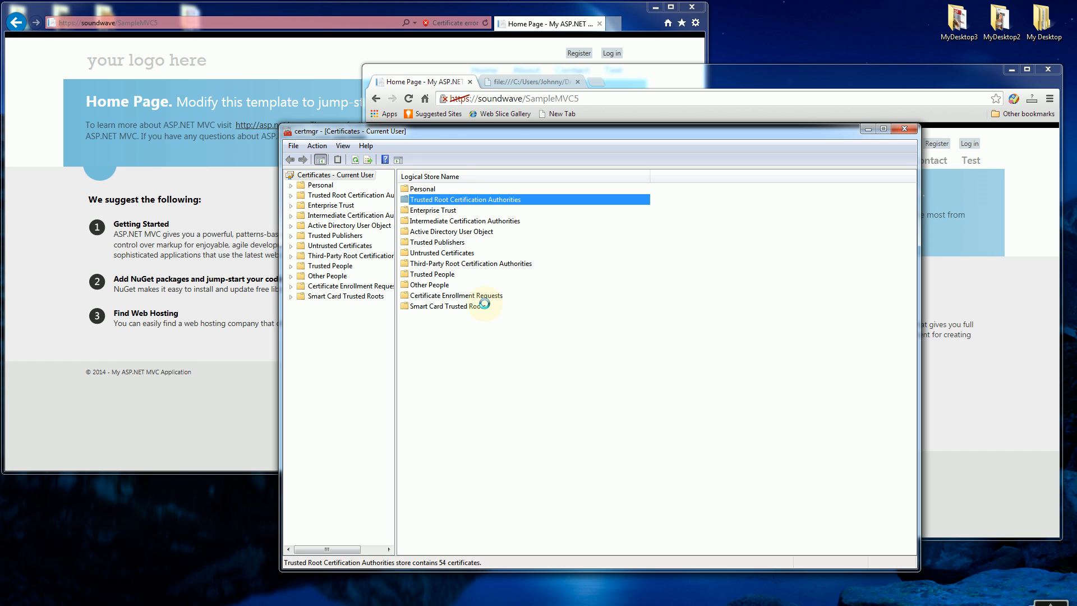
double_click(465, 200)
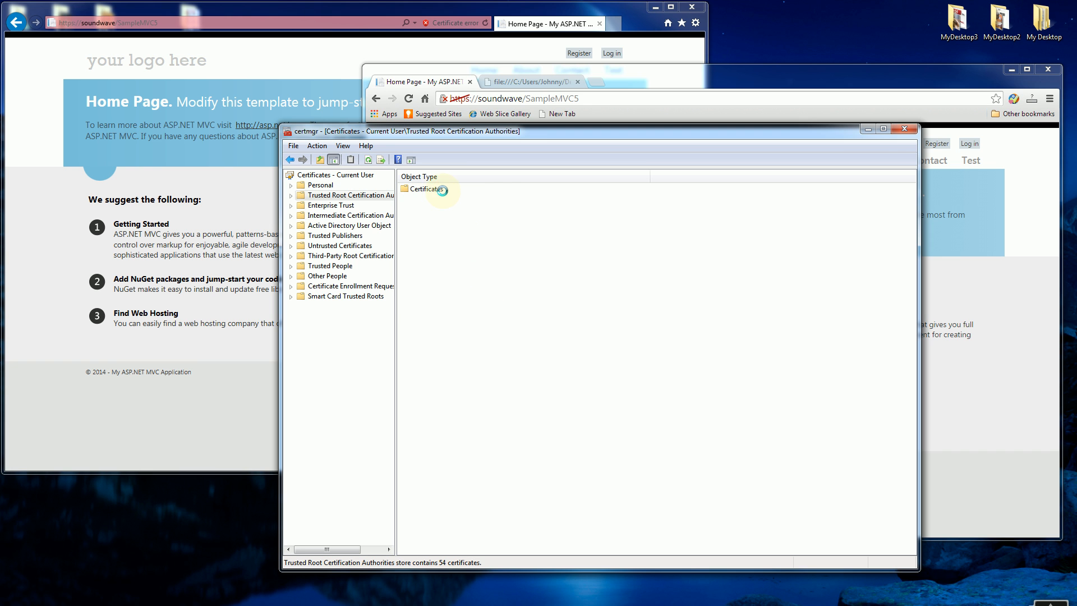
double_click(422, 188)
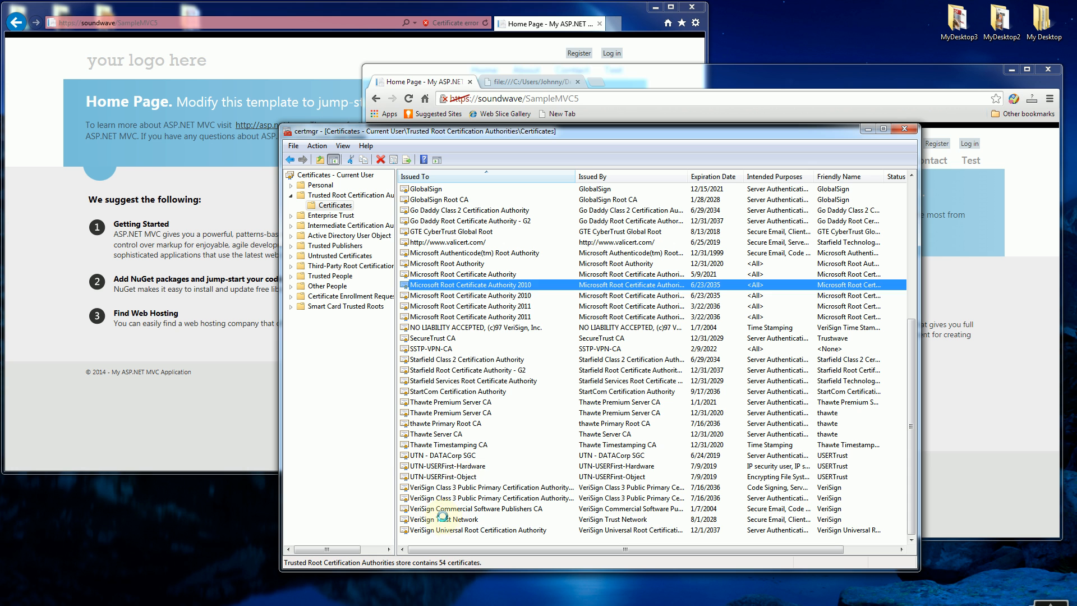
click(445, 519)
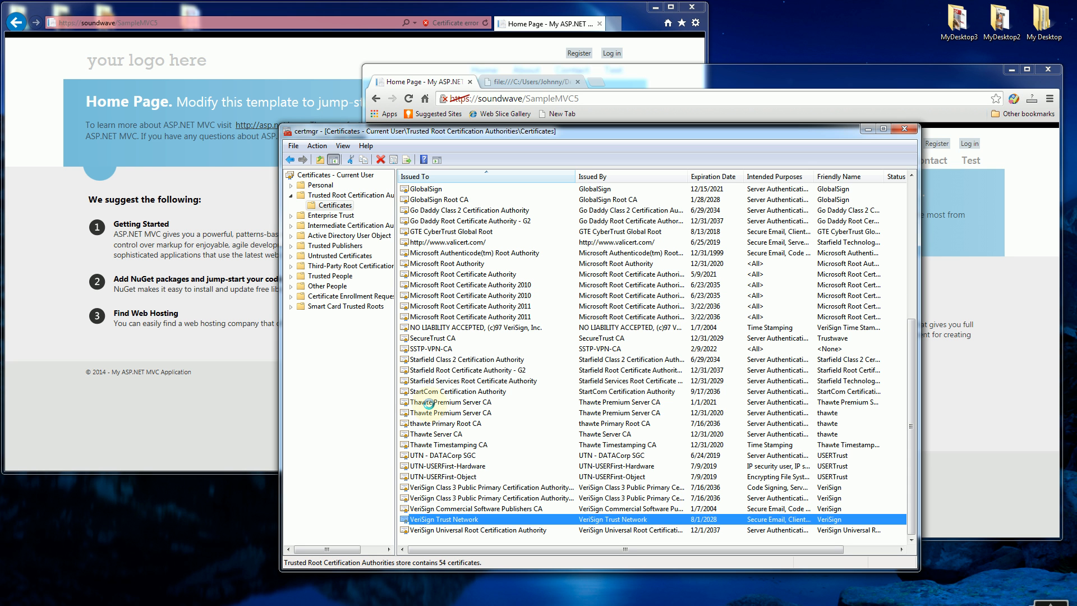
click(449, 401)
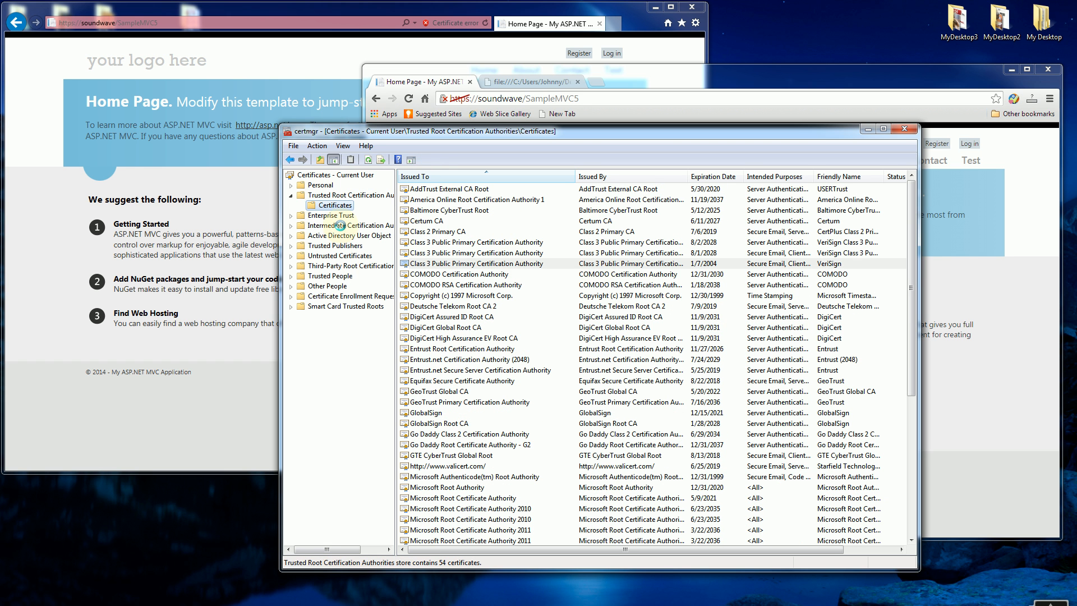
right_click(330, 204)
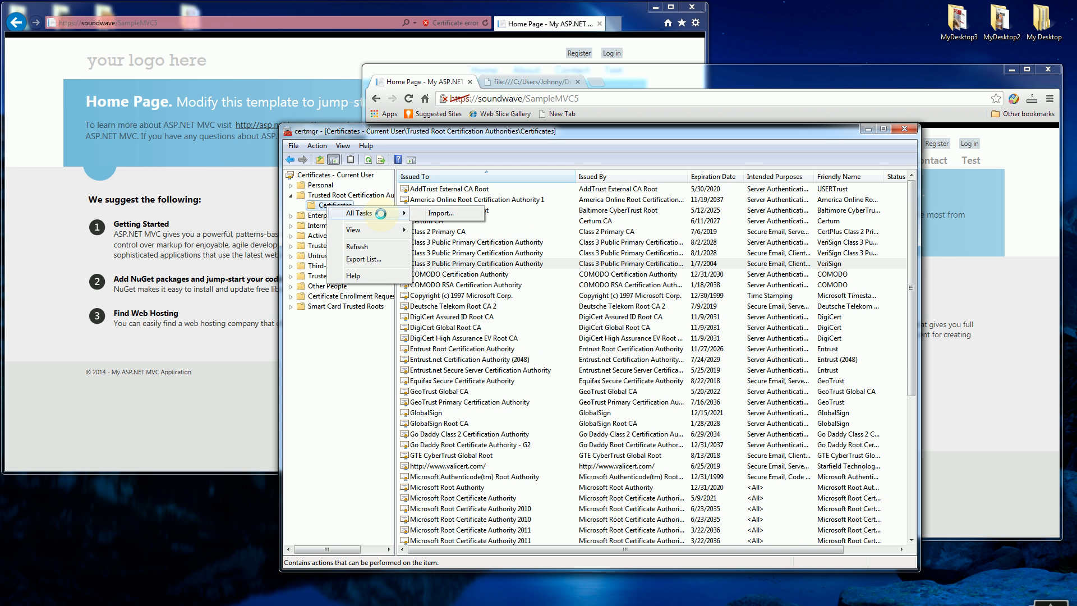
- Start the import wizard and choose the SOUNDWAVE.p7b file from the PKCS #7 files
click(441, 213)
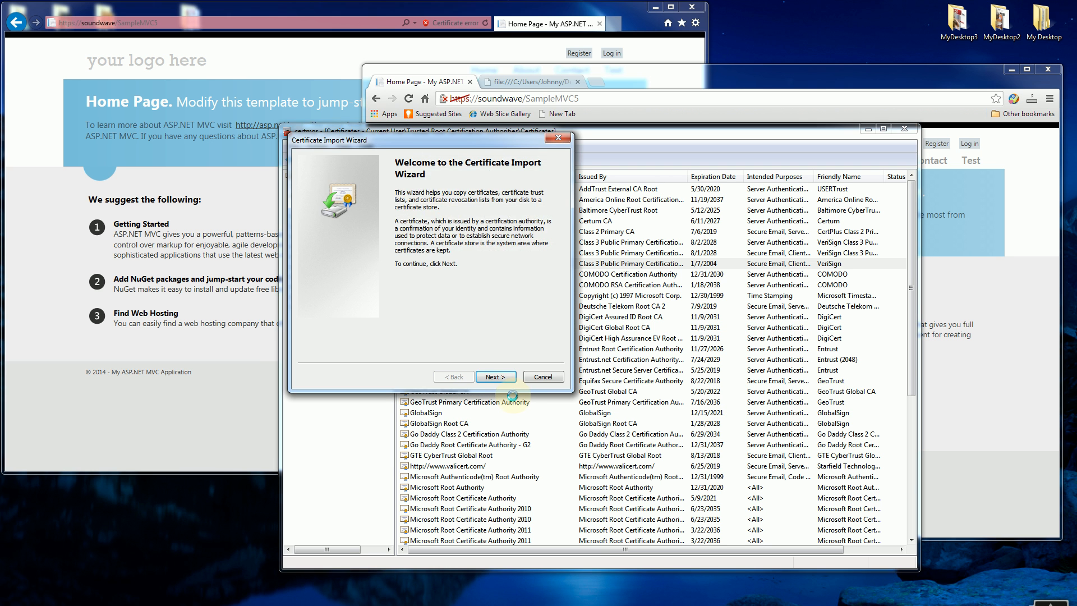
click(496, 377)
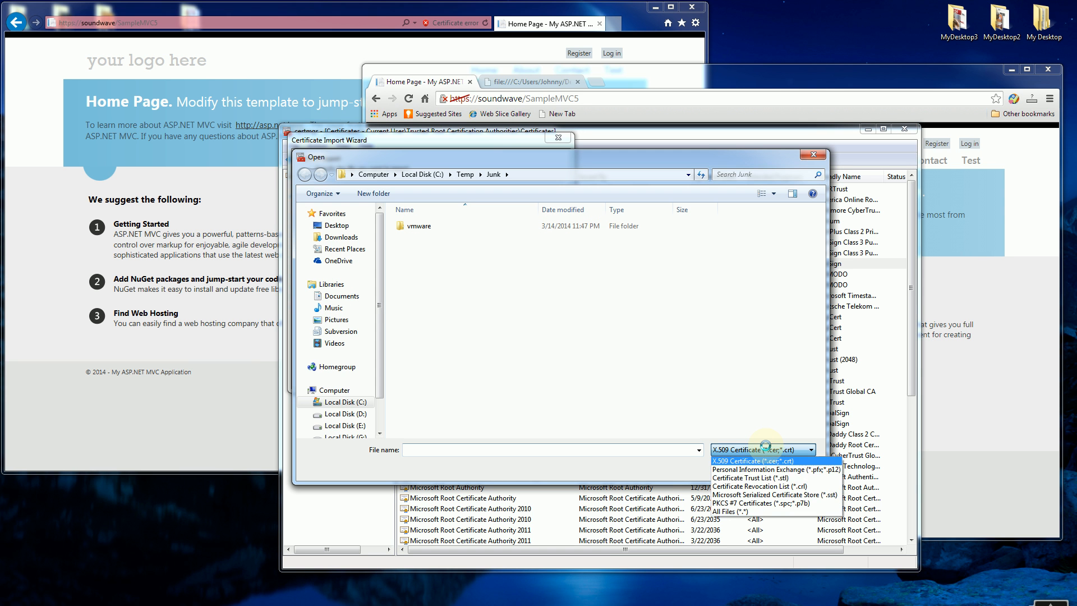
click(768, 503)
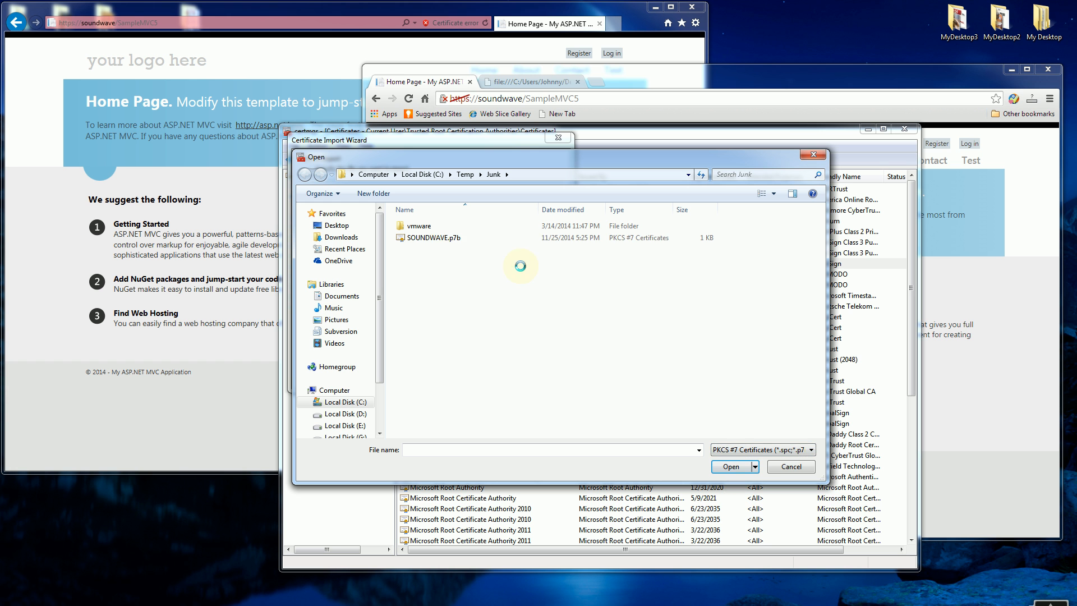
mouse_move(434, 238)
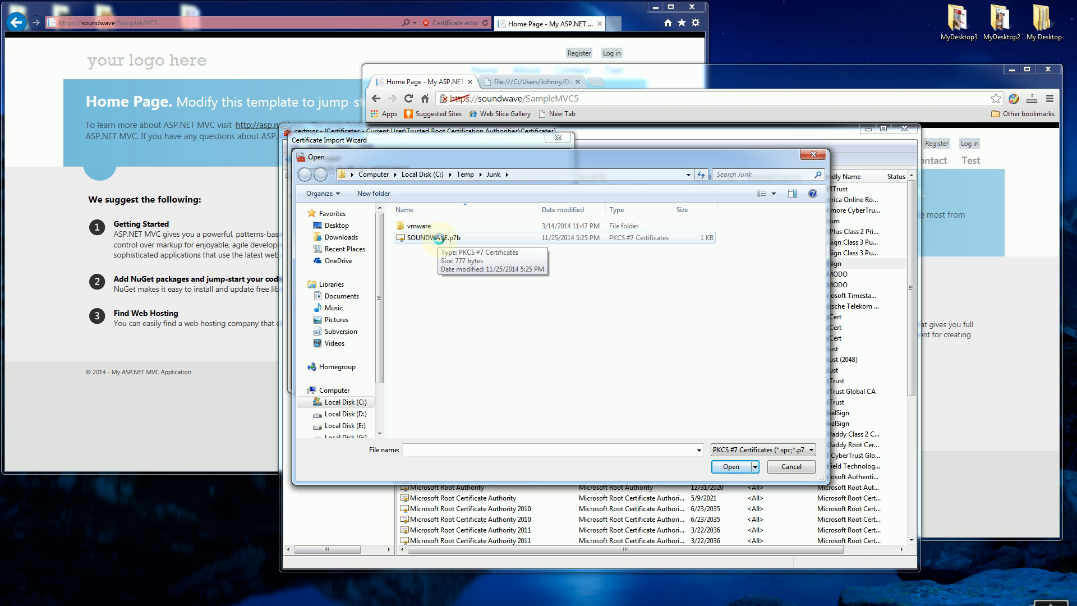
click(730, 466)
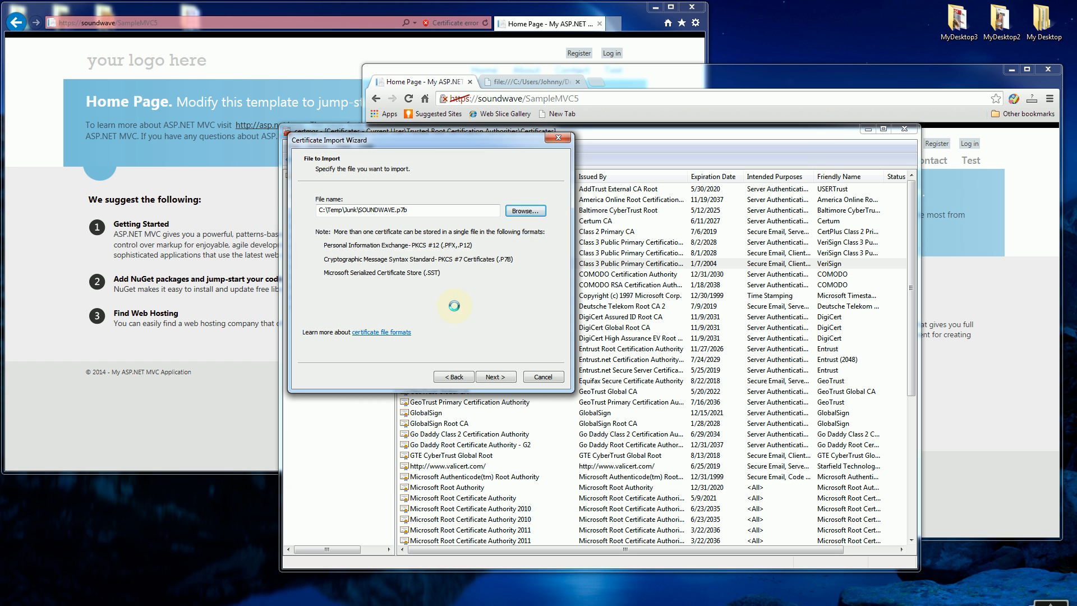
click(496, 377)
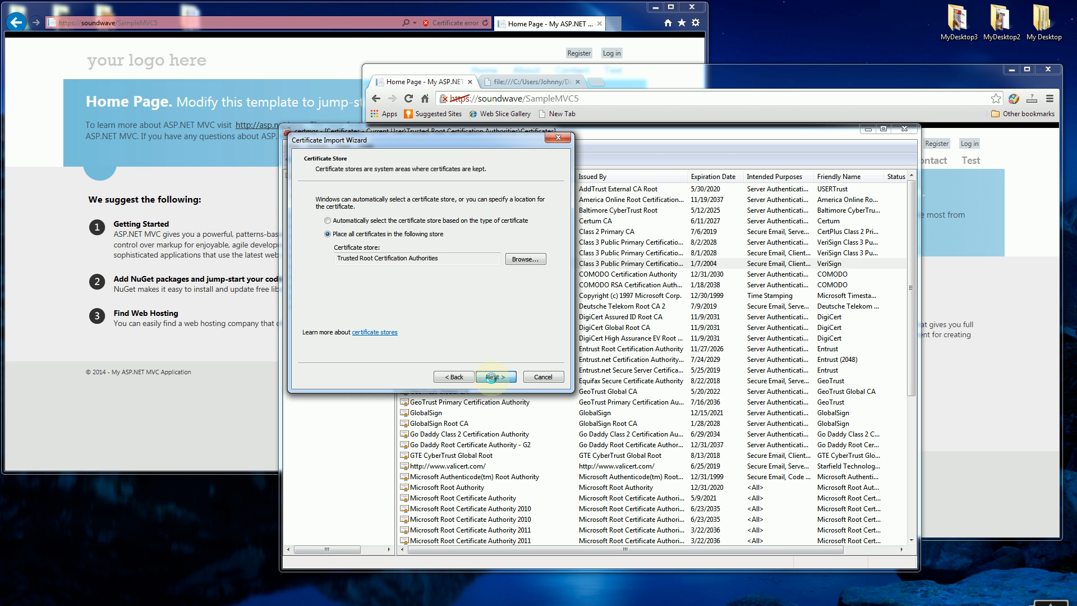
- Import it into Trusted Root Certification Authorities, confirm installing the SOUNDWAVE root and dismiss the success notice
click(496, 377)
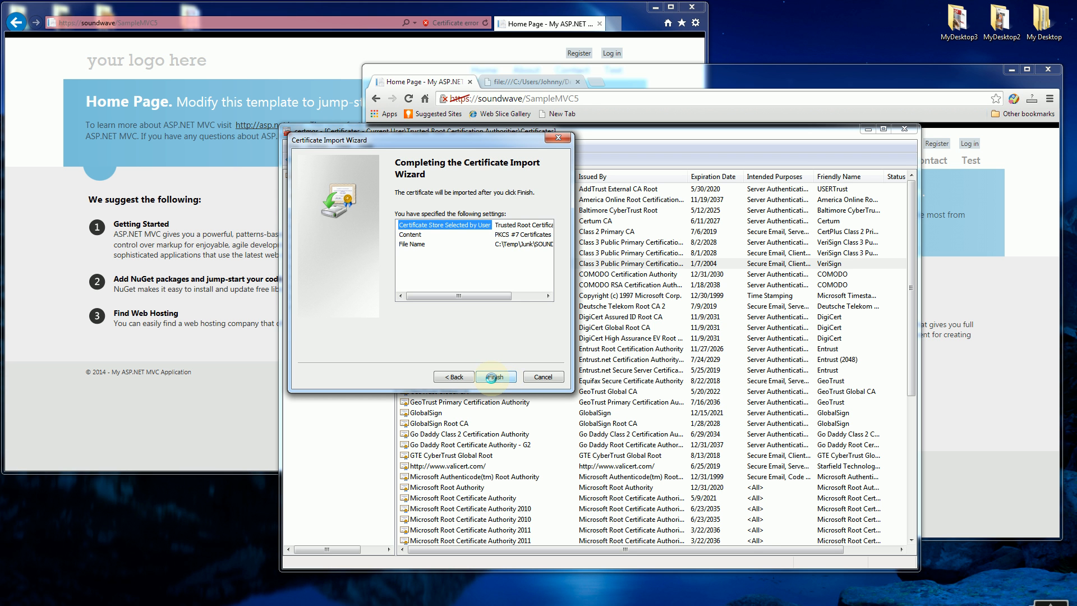
click(496, 377)
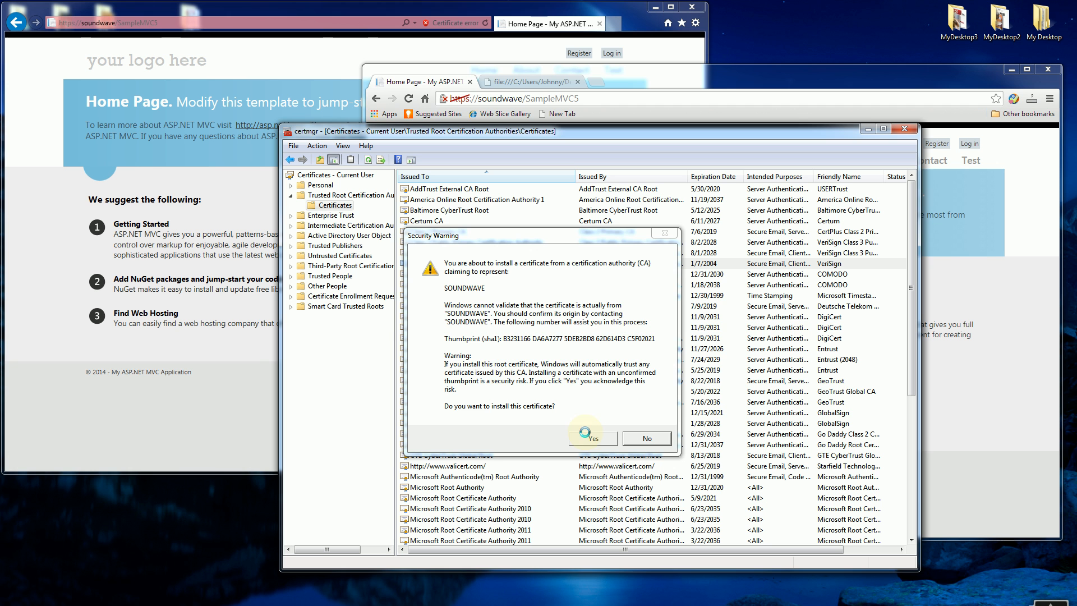
click(592, 438)
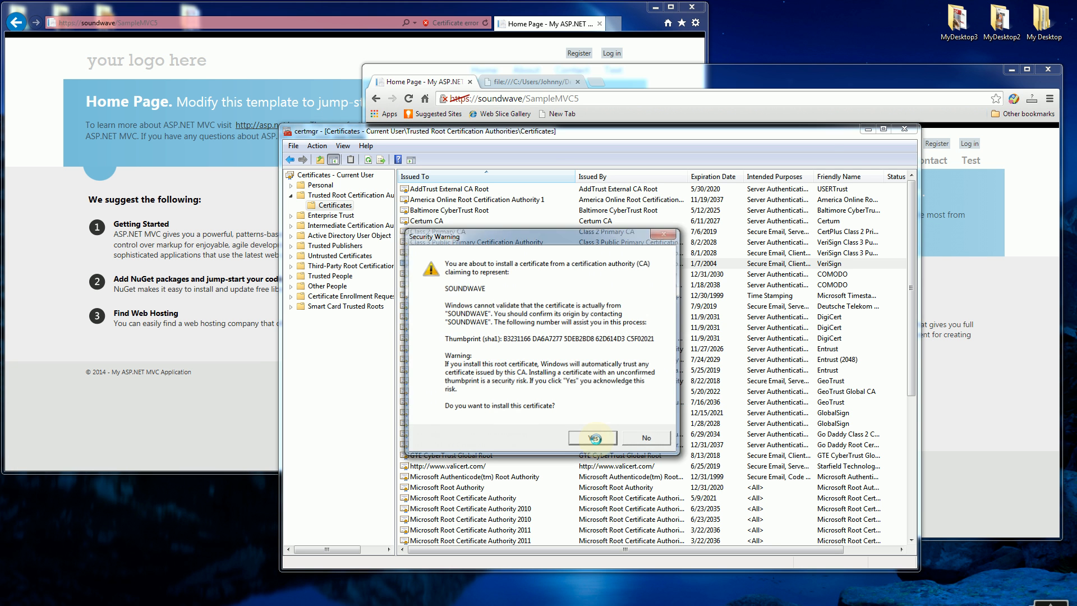
click(593, 437)
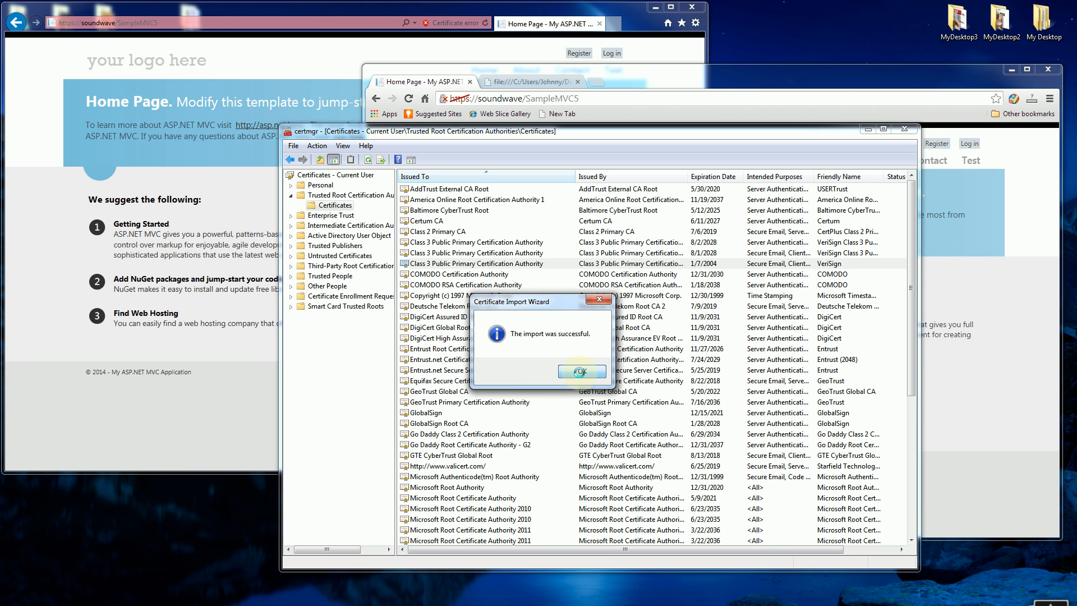
click(582, 370)
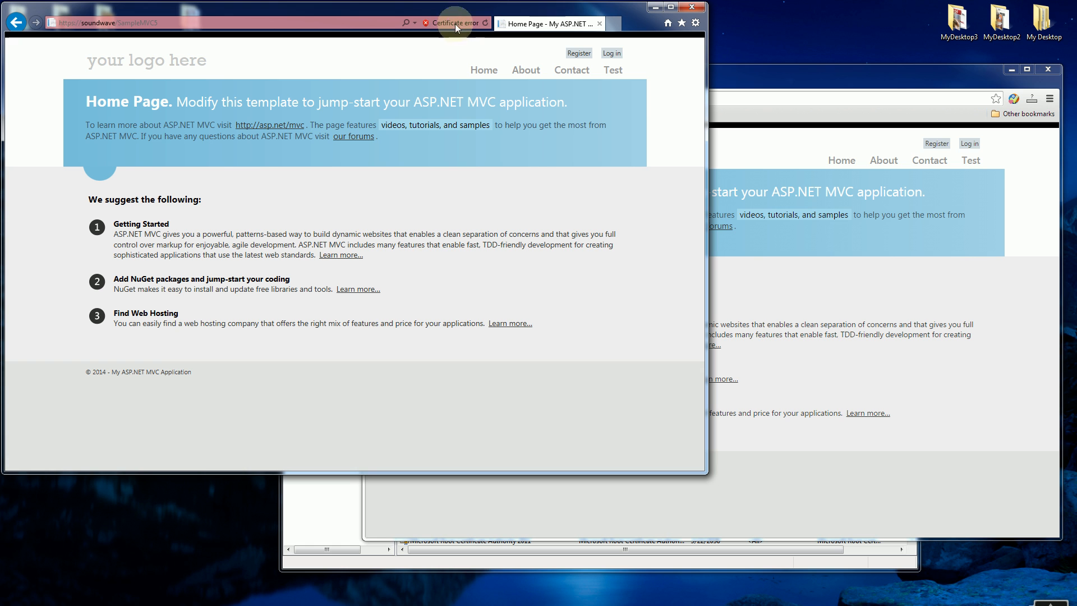
mouse_move(490, 23)
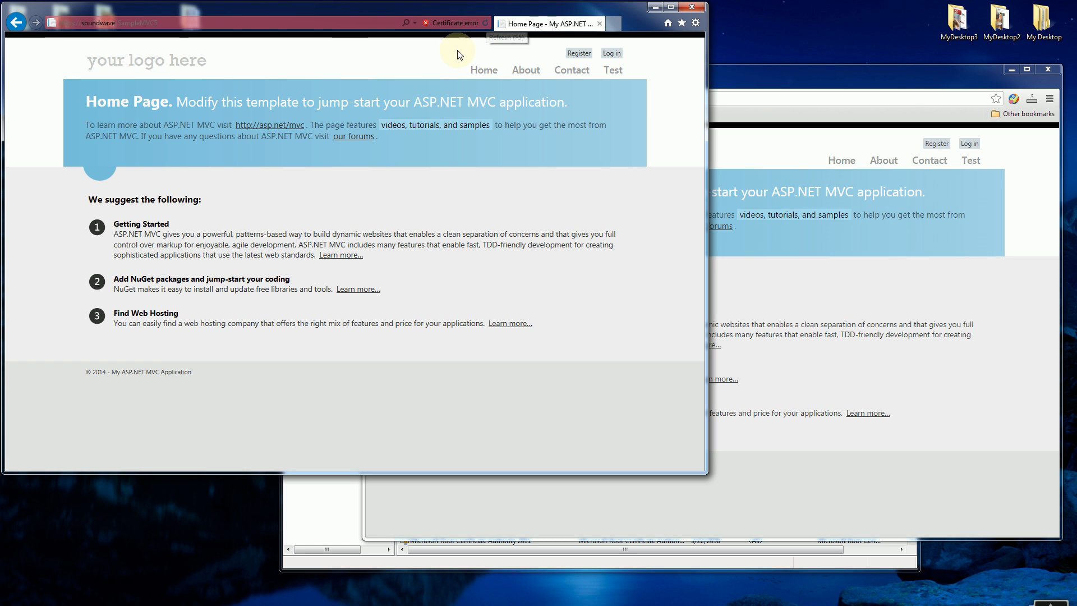
mouse_move(337, 92)
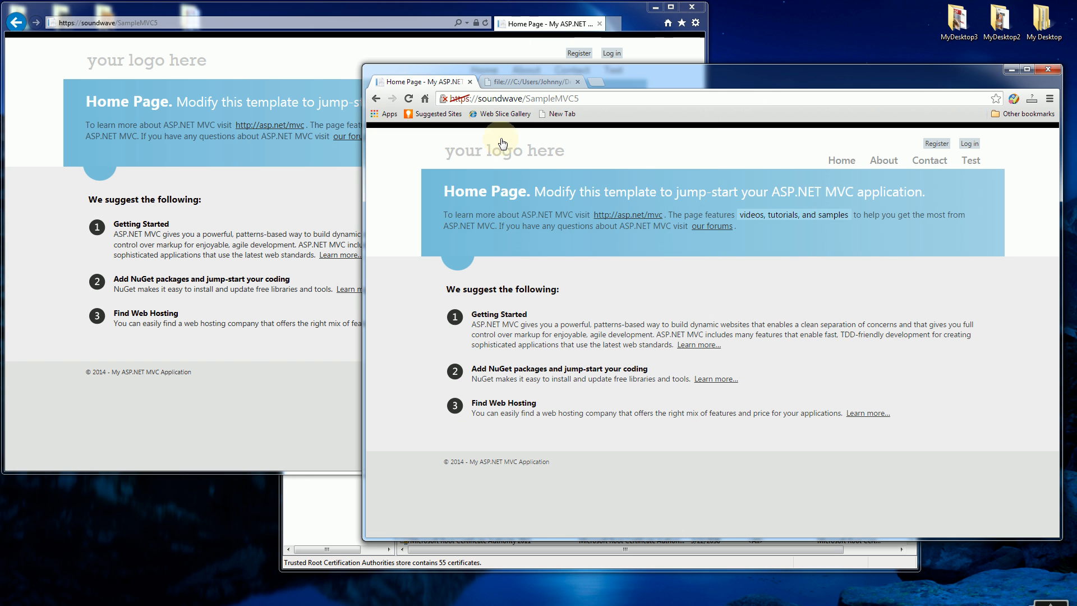
click(523, 98)
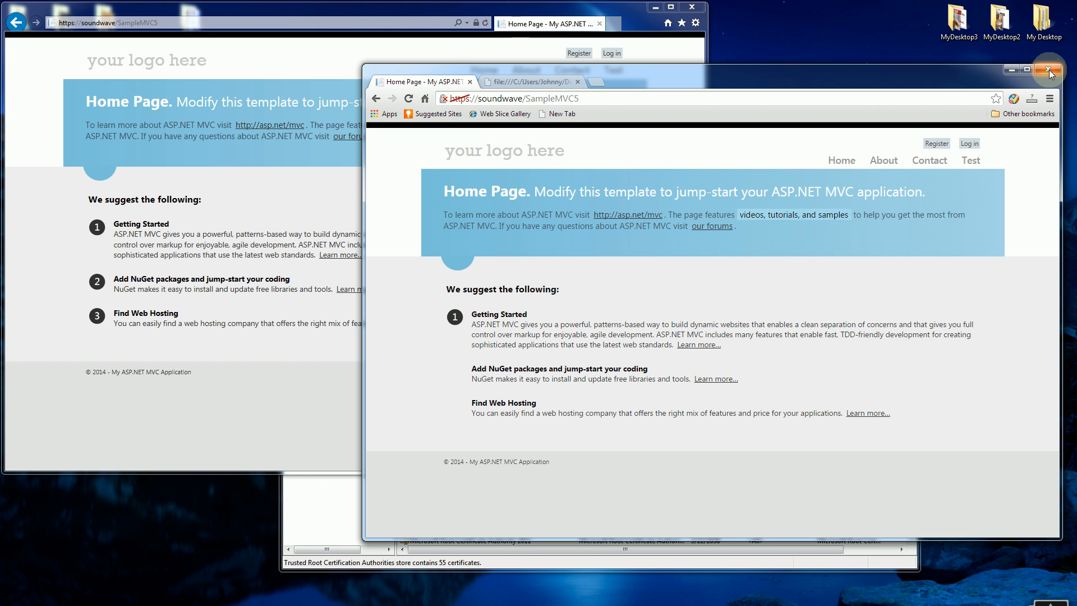
click(1048, 69)
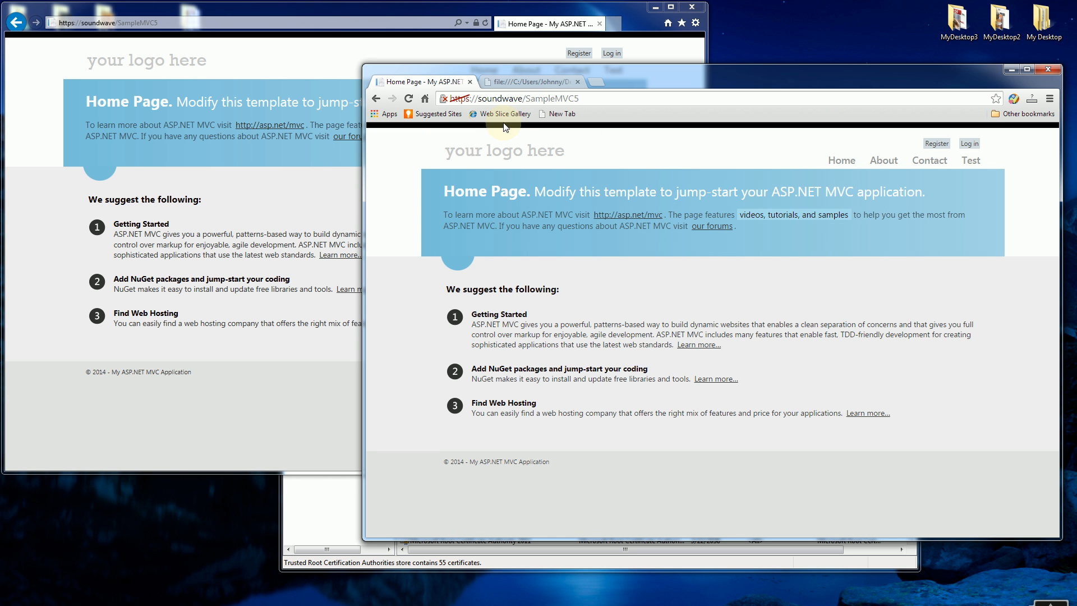
mouse_move(532, 321)
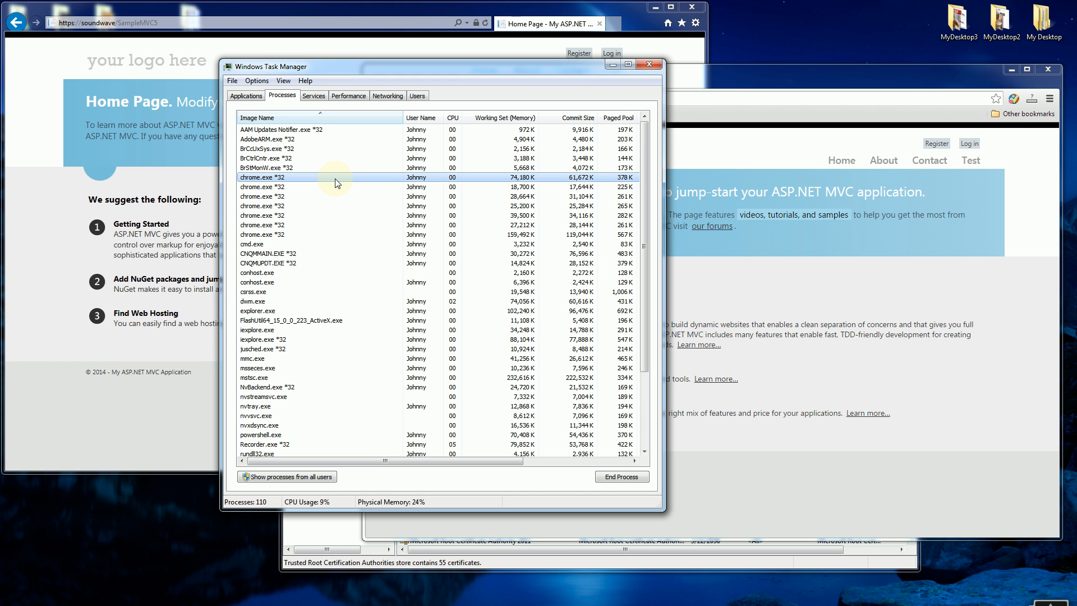
- End each chrome.exe process in Task Manager so the restarted Chrome trusts soundwave
right_click(334, 181)
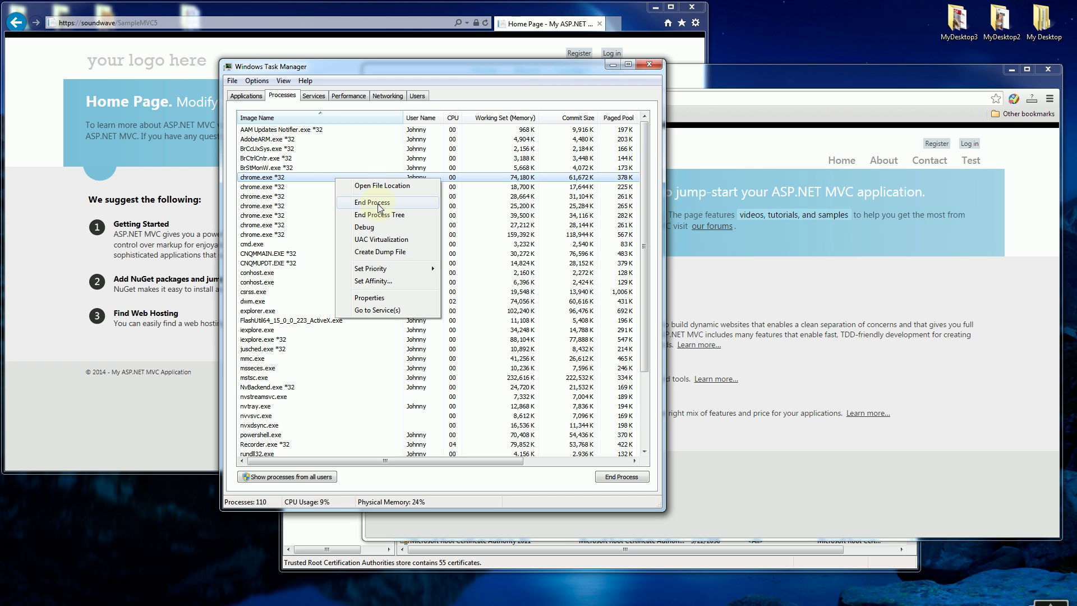
click(372, 202)
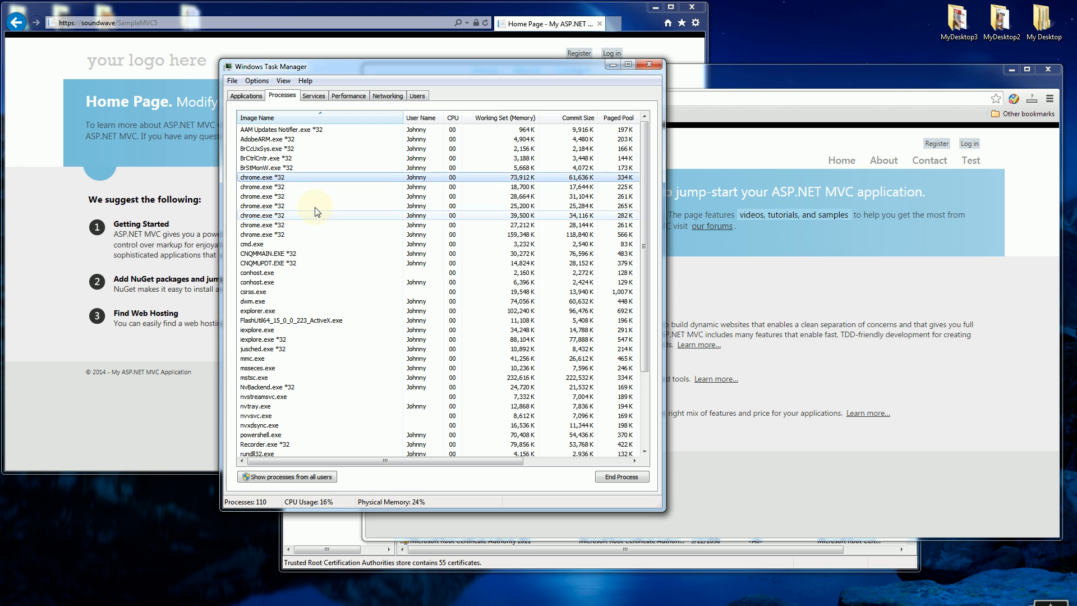
right_click(263, 186)
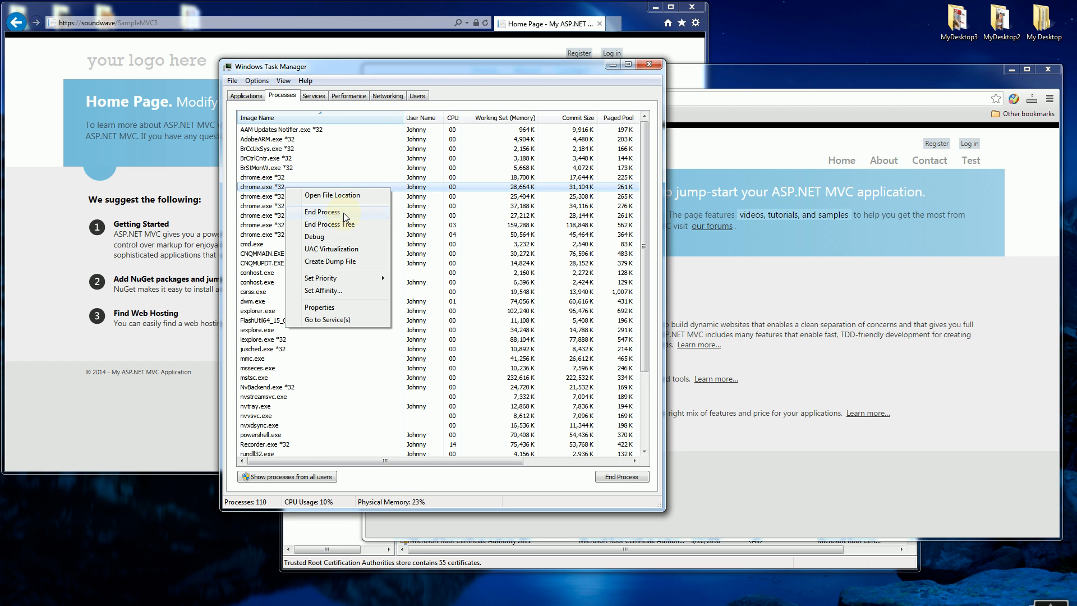
click(321, 211)
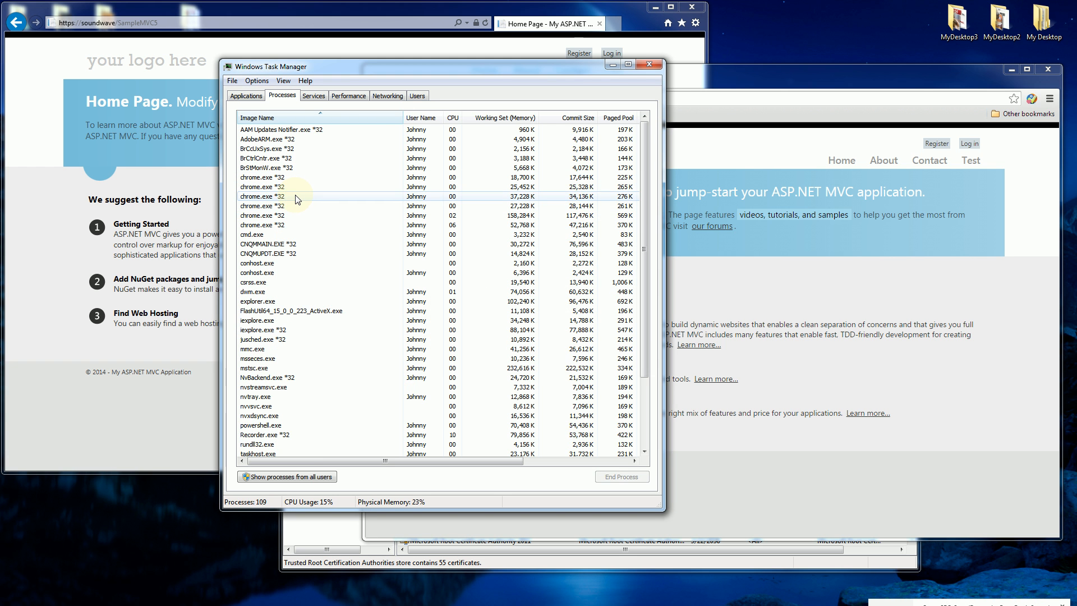
click(622, 476)
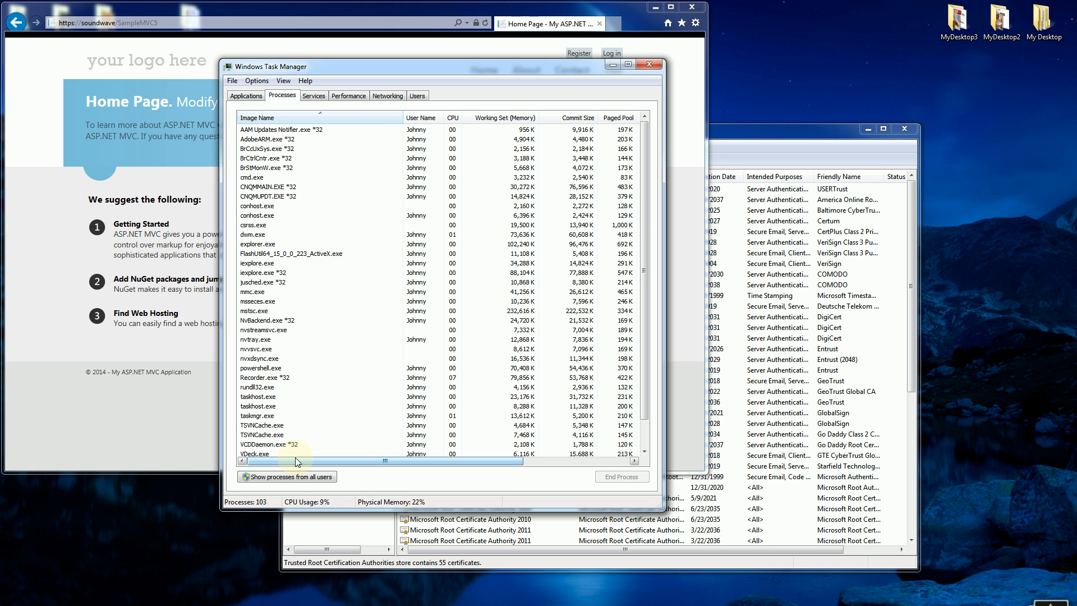
click(651, 63)
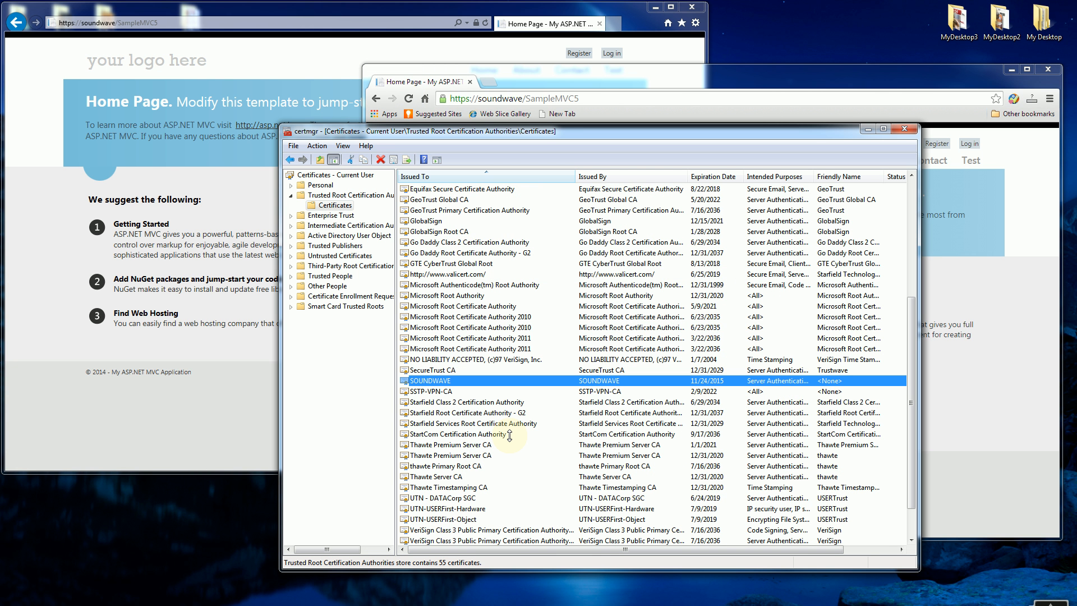
- Delete the SOUNDWAVE certificate from the Trusted Root store and confirm the deletion
click(451, 444)
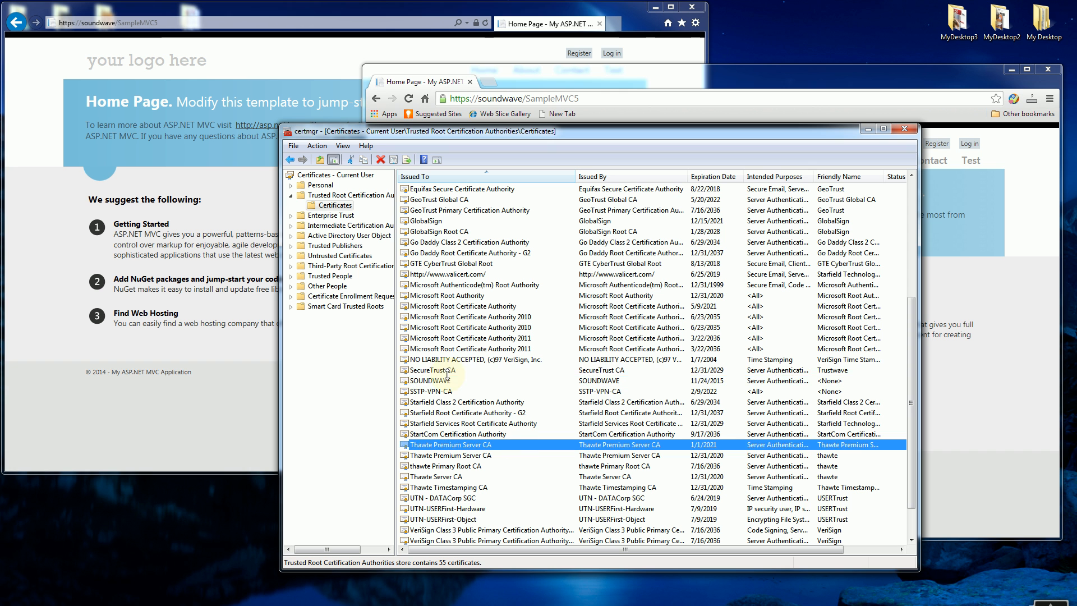
click(431, 381)
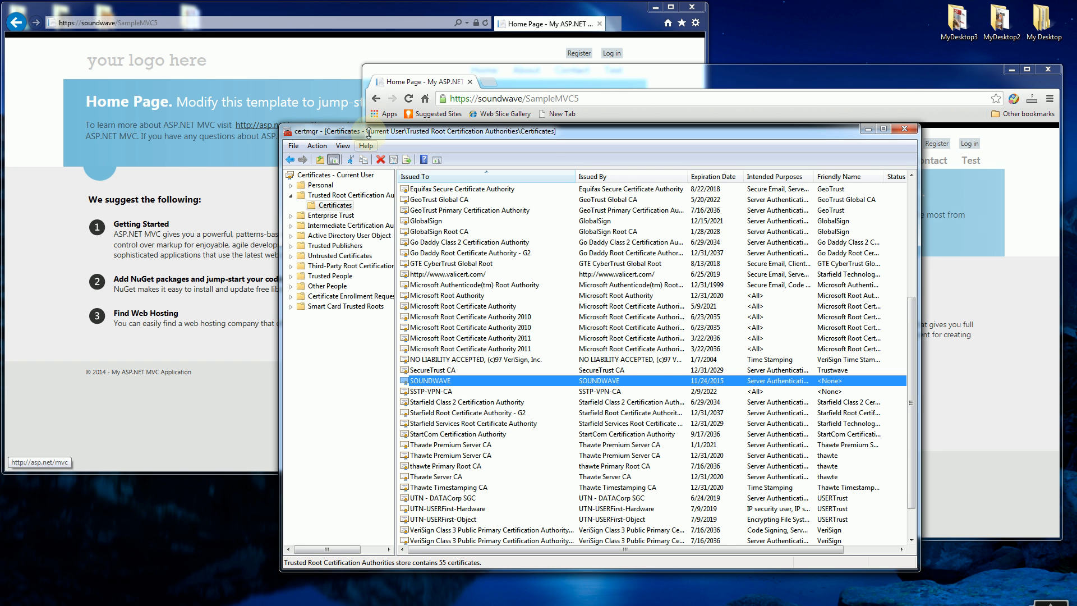
click(341, 196)
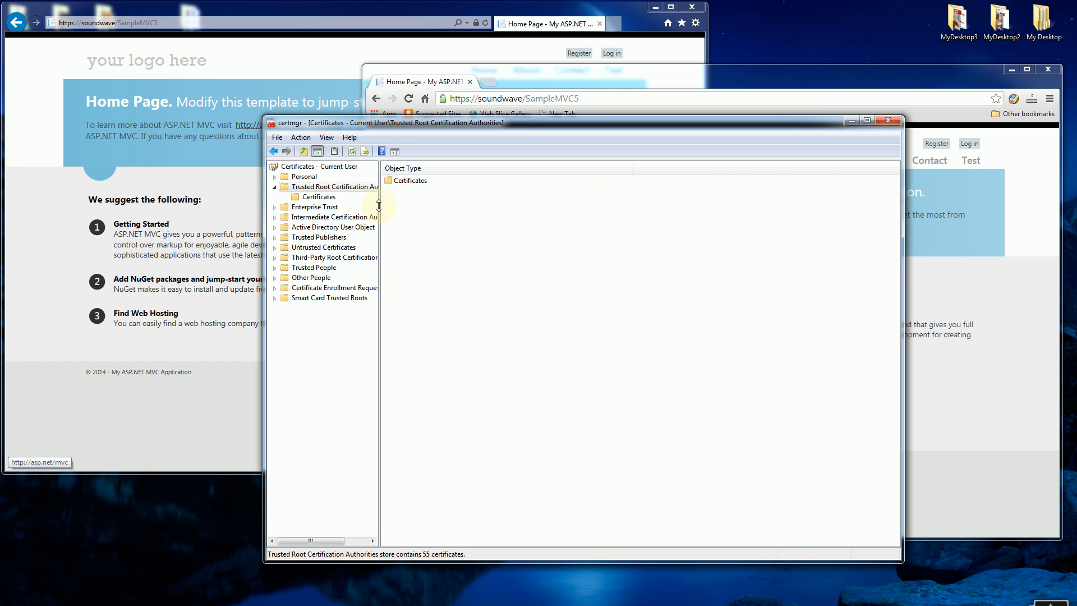
click(317, 197)
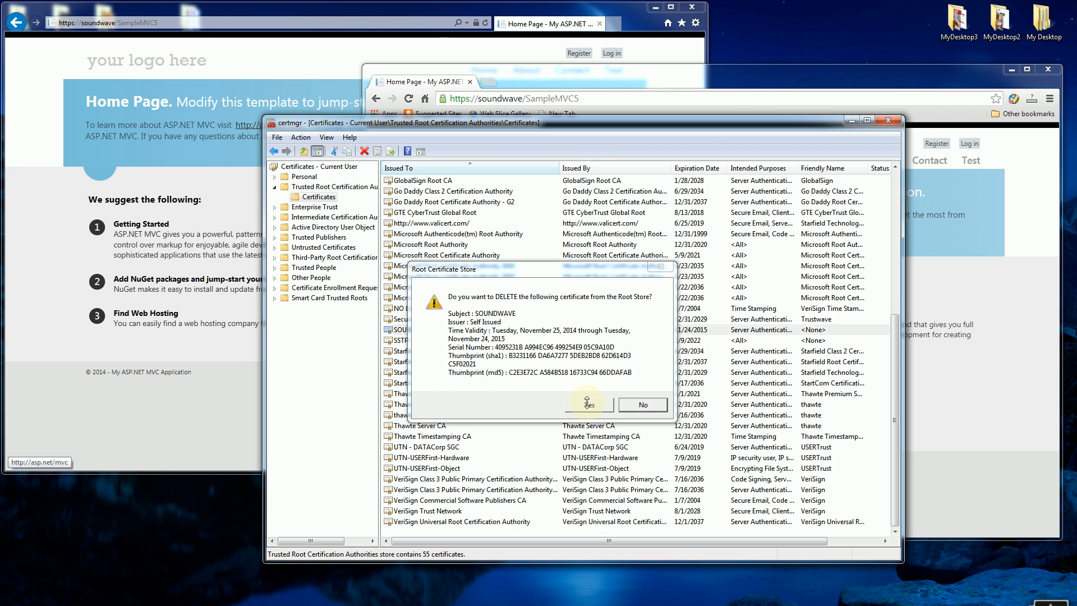
click(590, 404)
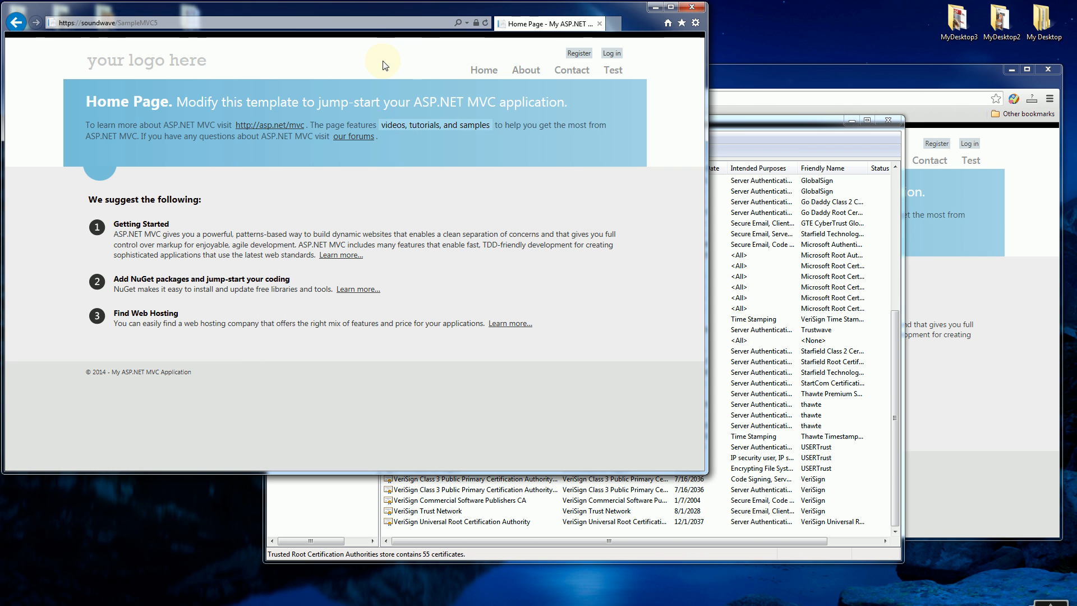
mouse_move(364, 30)
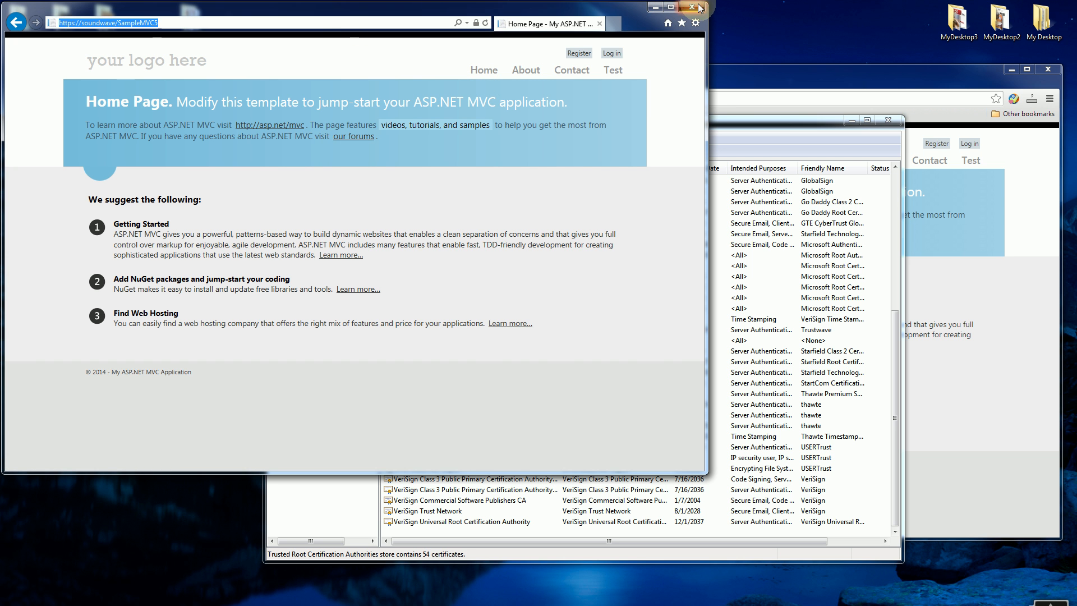
- Reload soundwave in Internet Explorer and continue past the returned certificate error
click(691, 6)
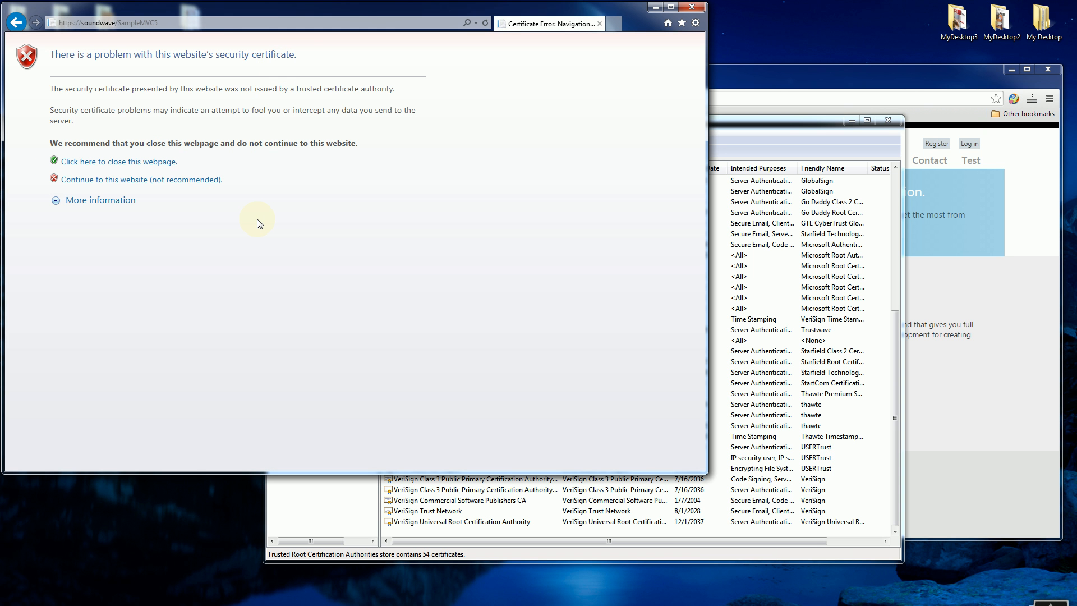
mouse_move(408, 275)
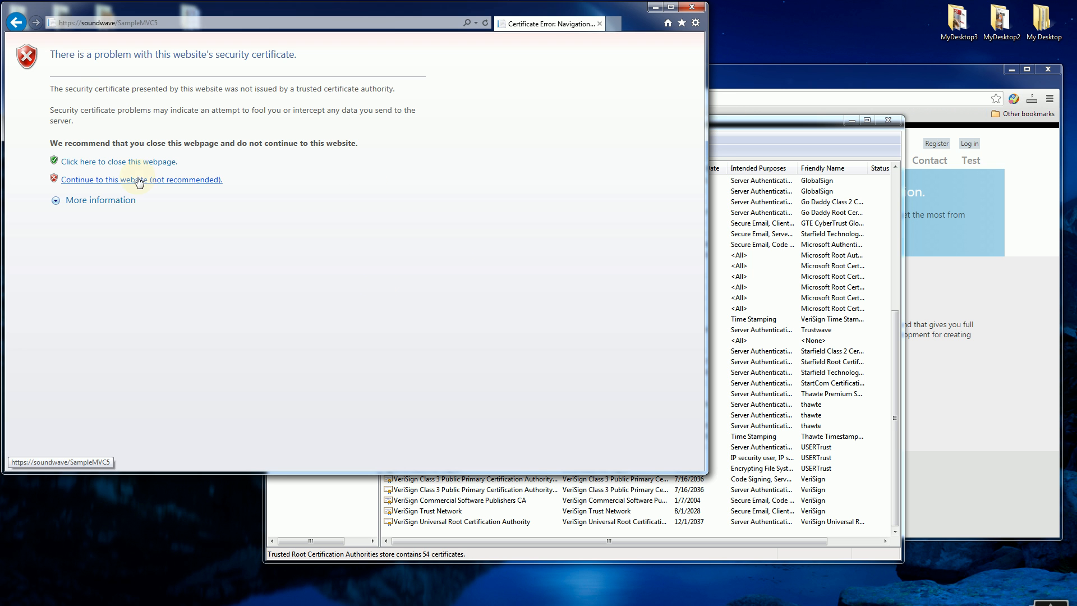
click(127, 179)
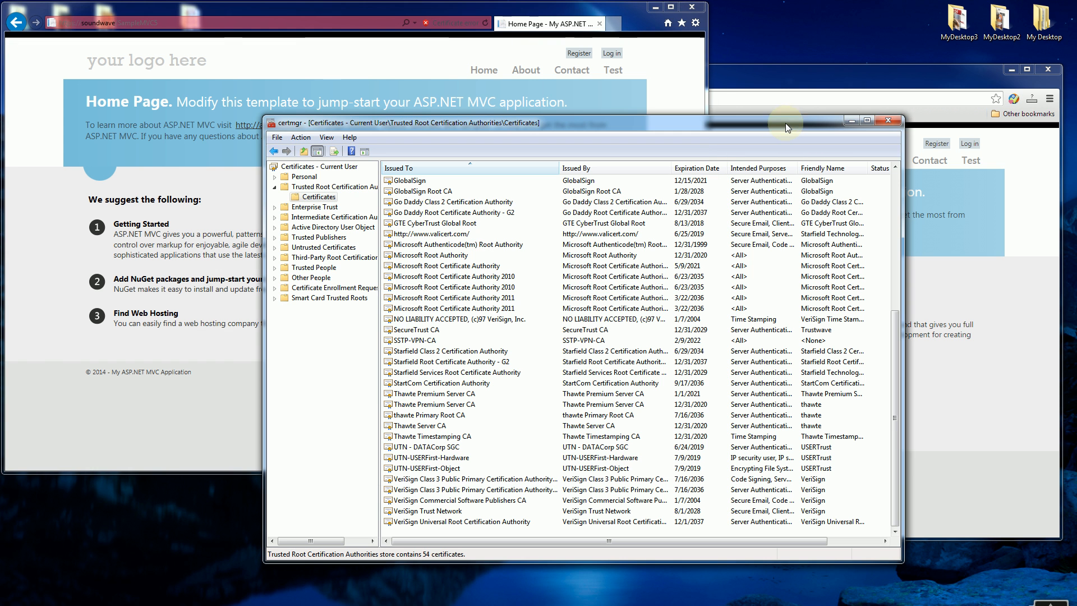